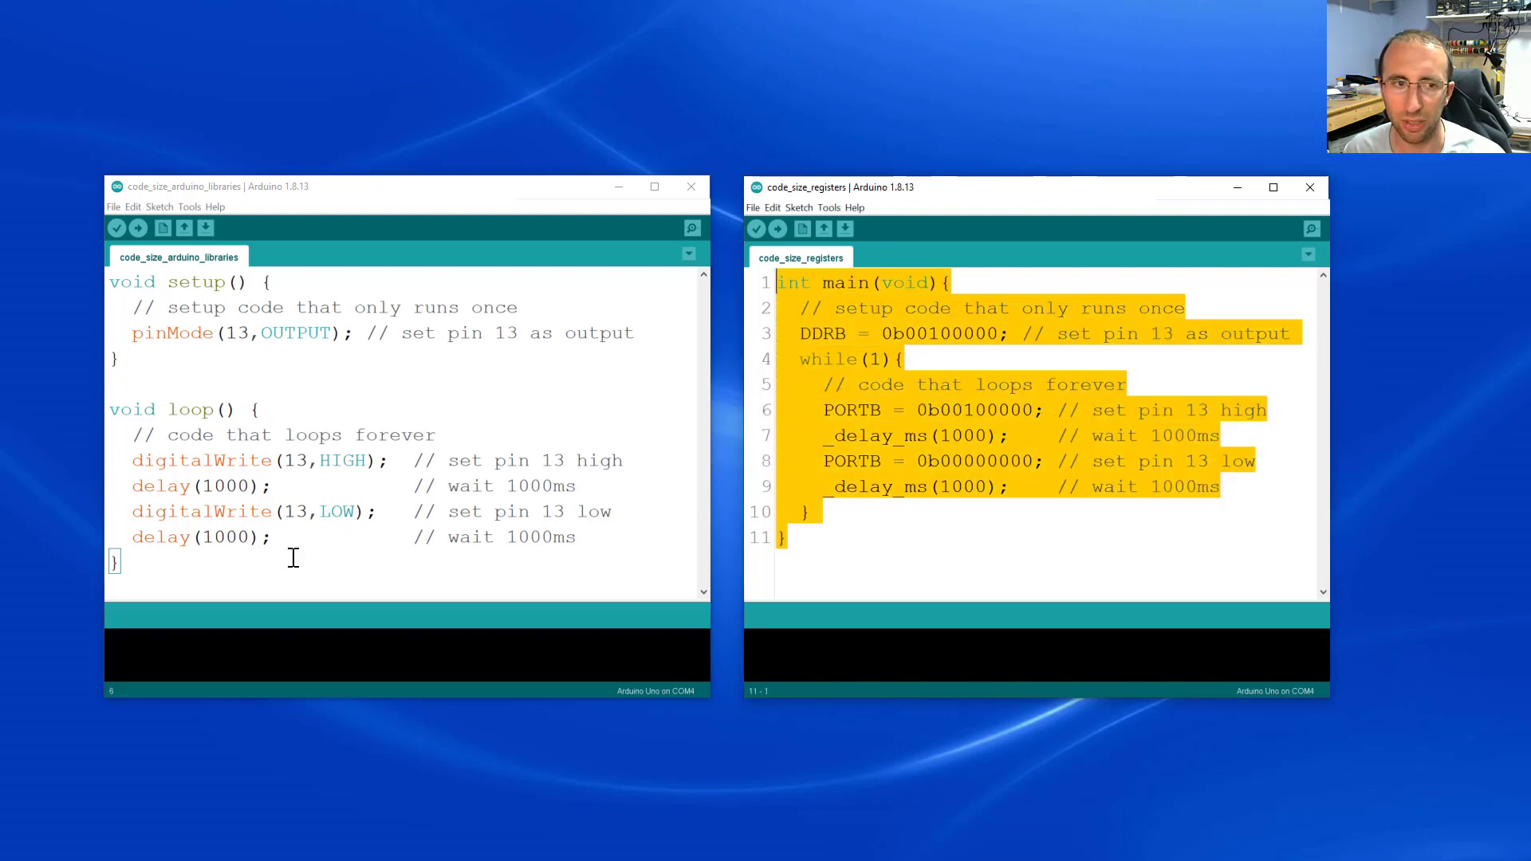
Upload the library-based blink sketch; console reports 924 bytes program storage, 9 bytes dynamic memory.
key(ctrl+a)
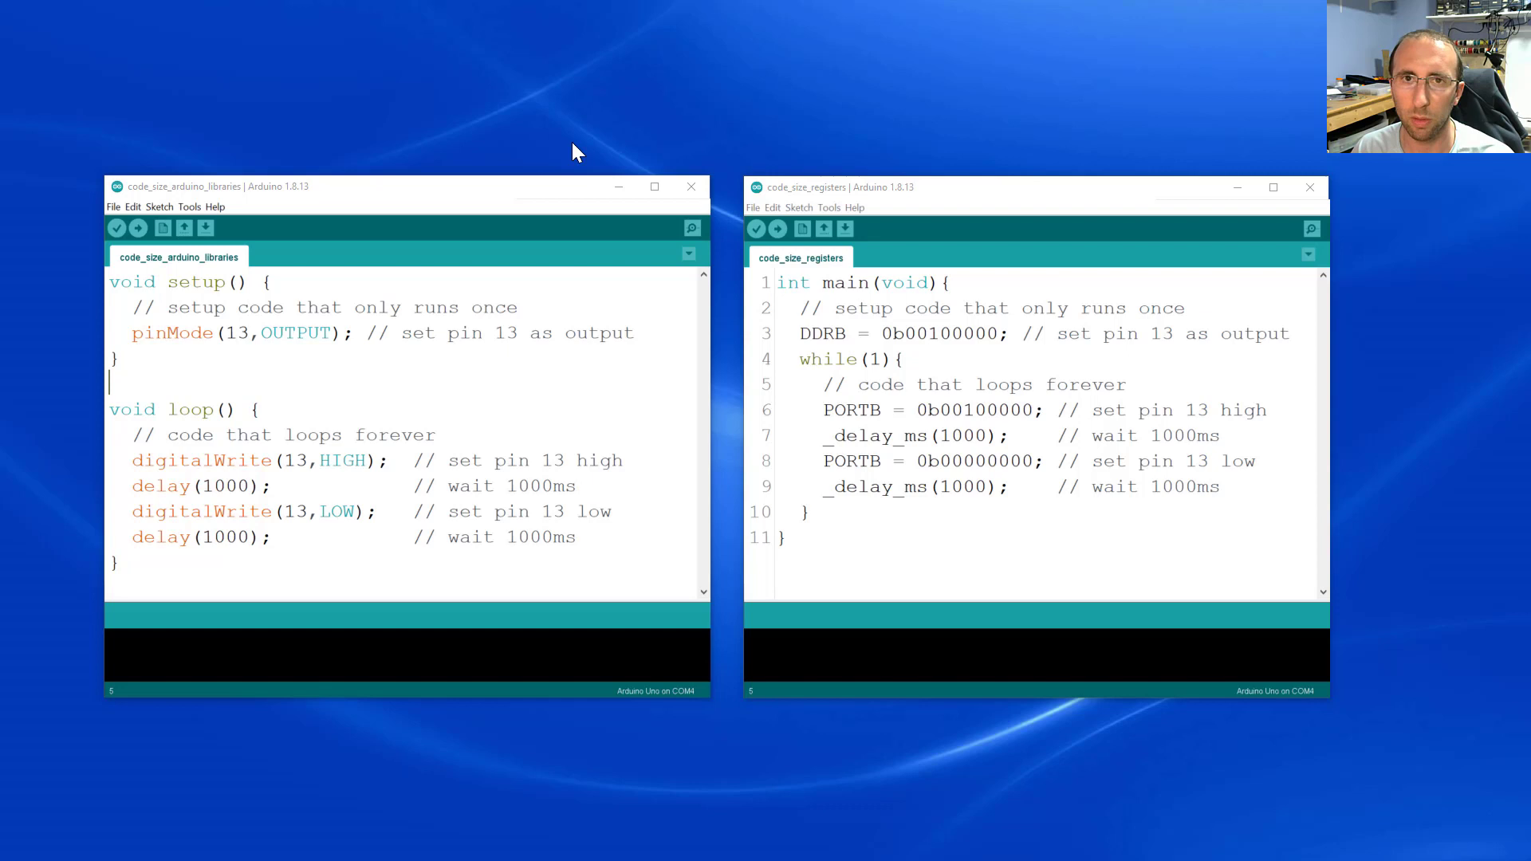
mouse_move(547, 223)
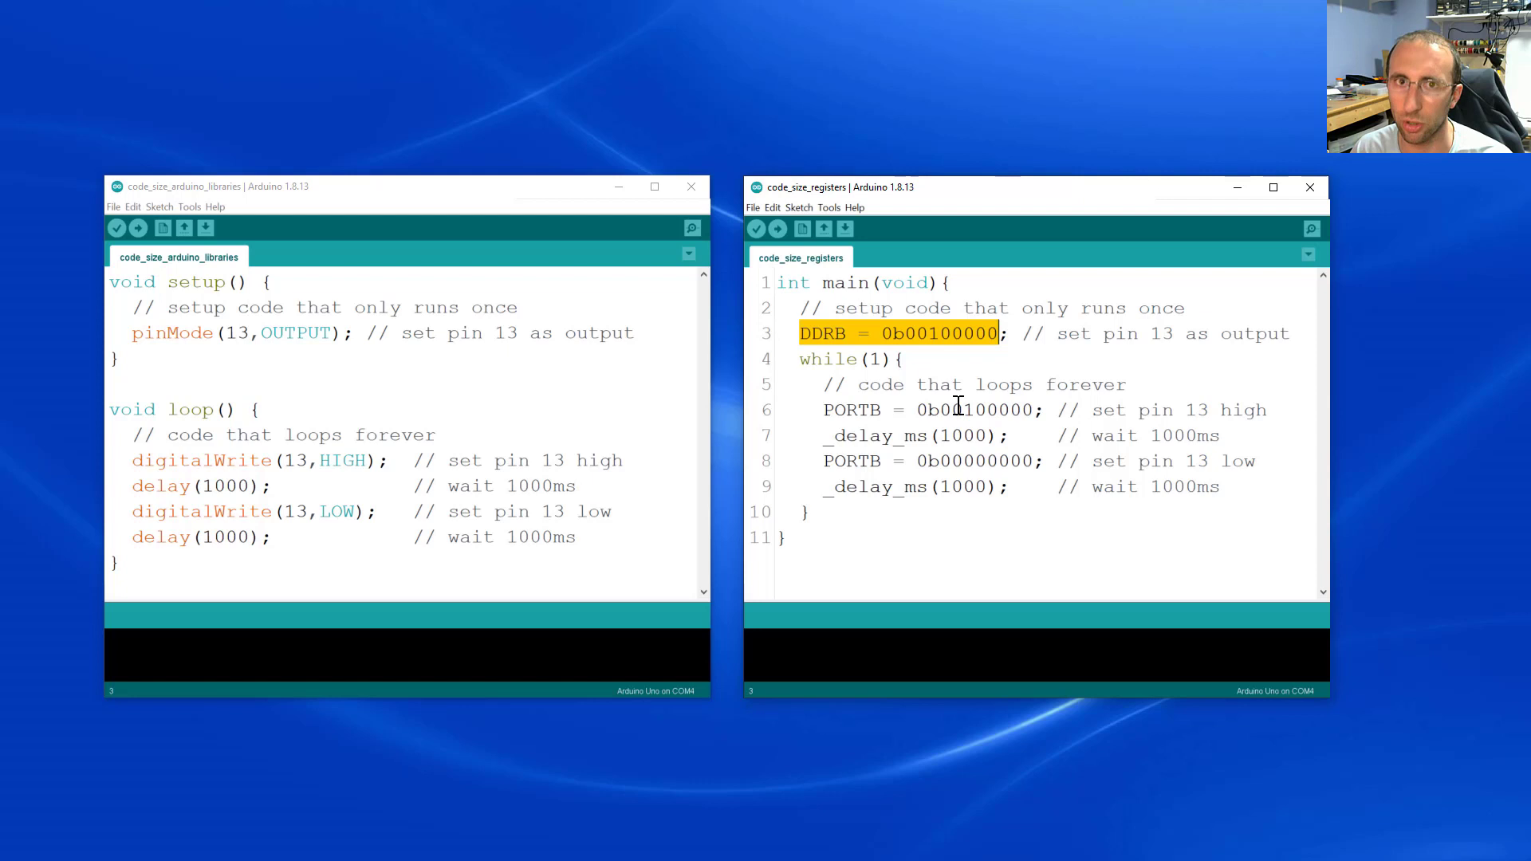
click(847, 334)
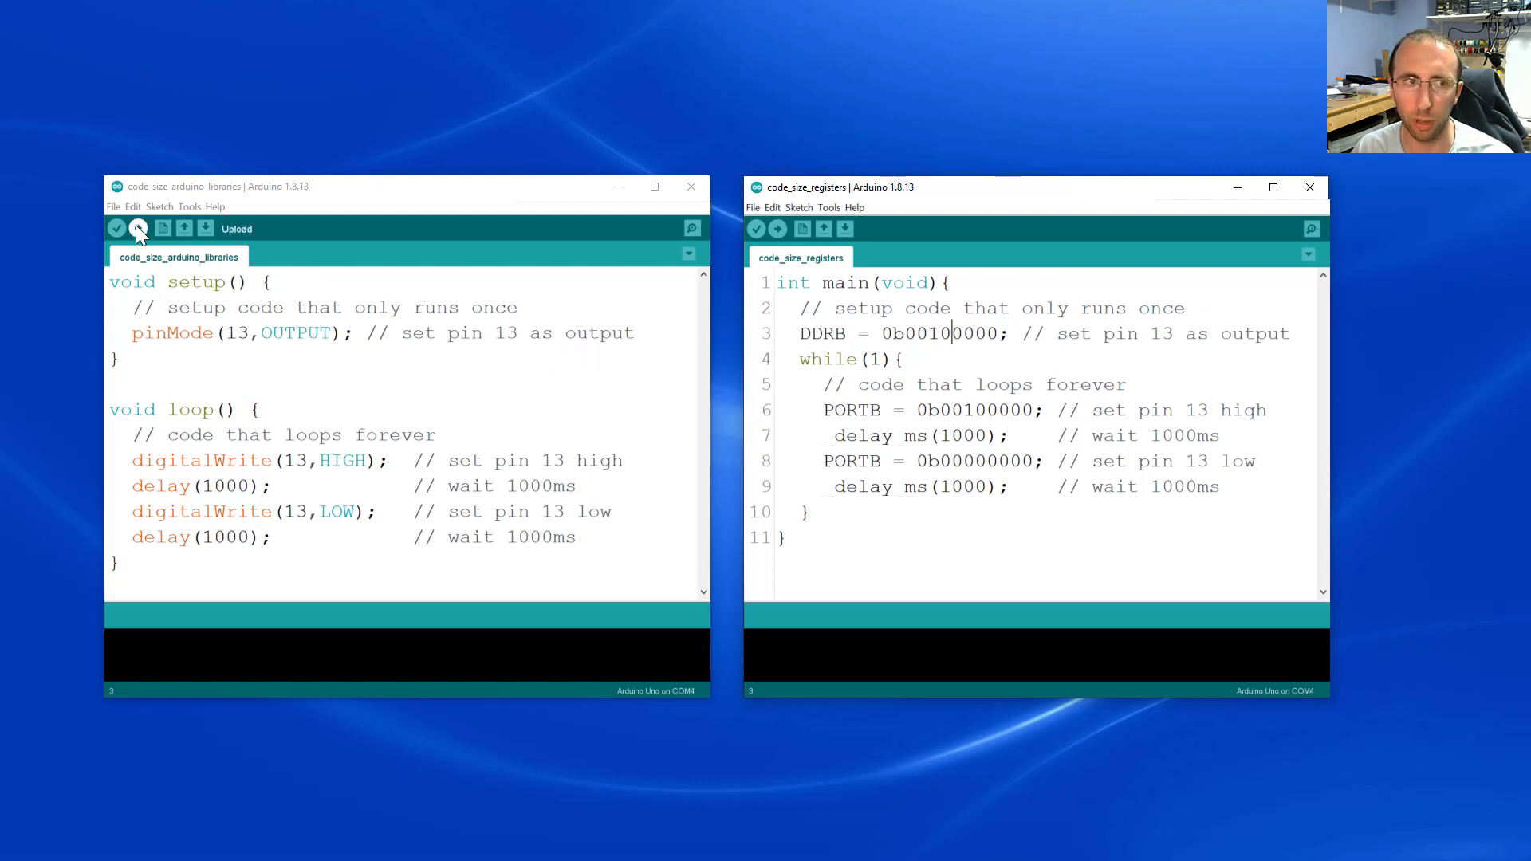
click(137, 229)
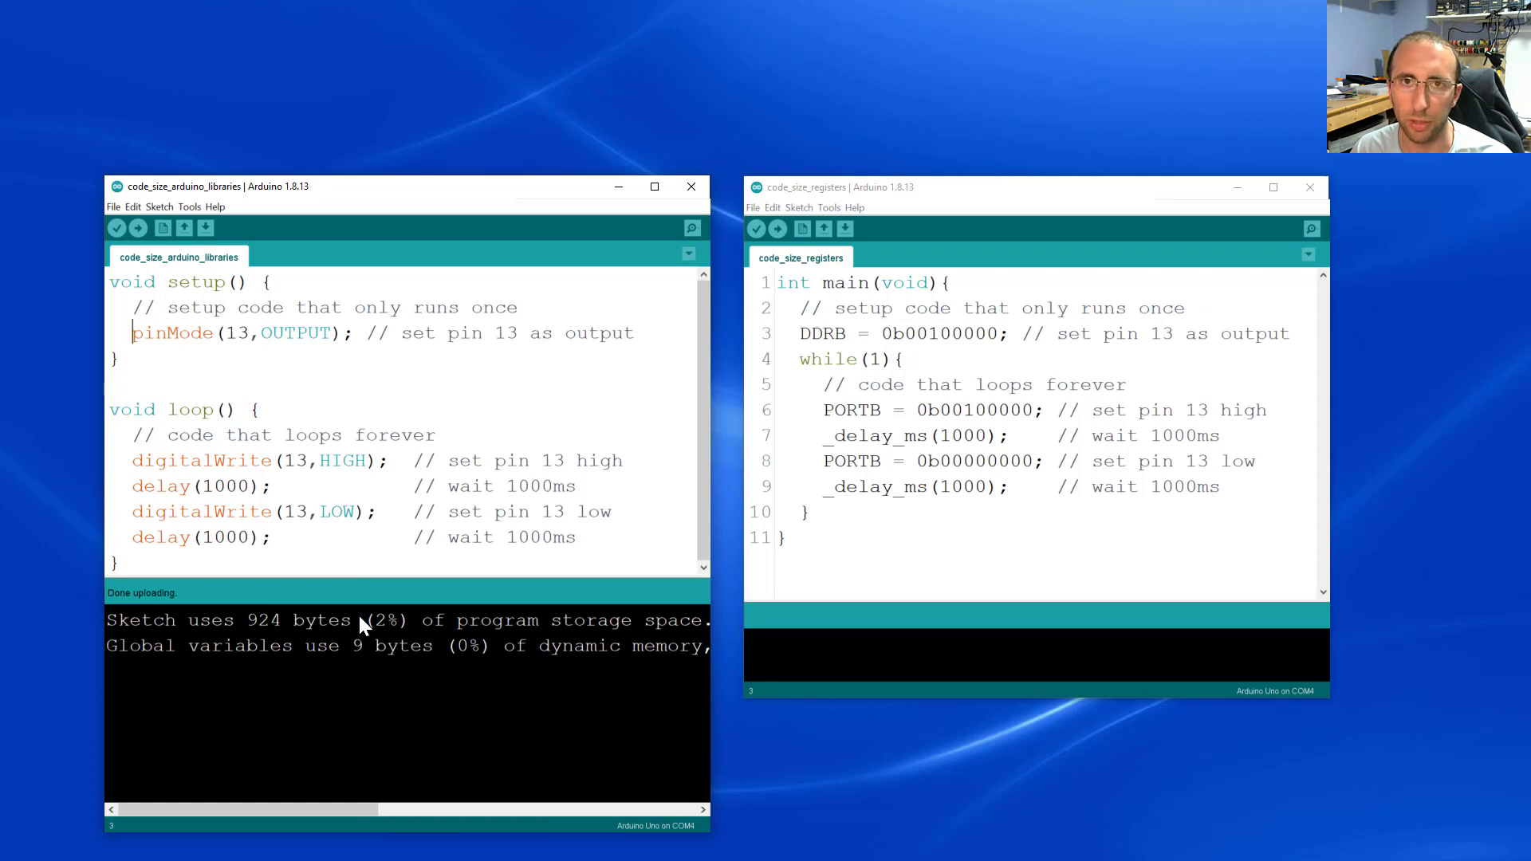
mouse_move(777, 228)
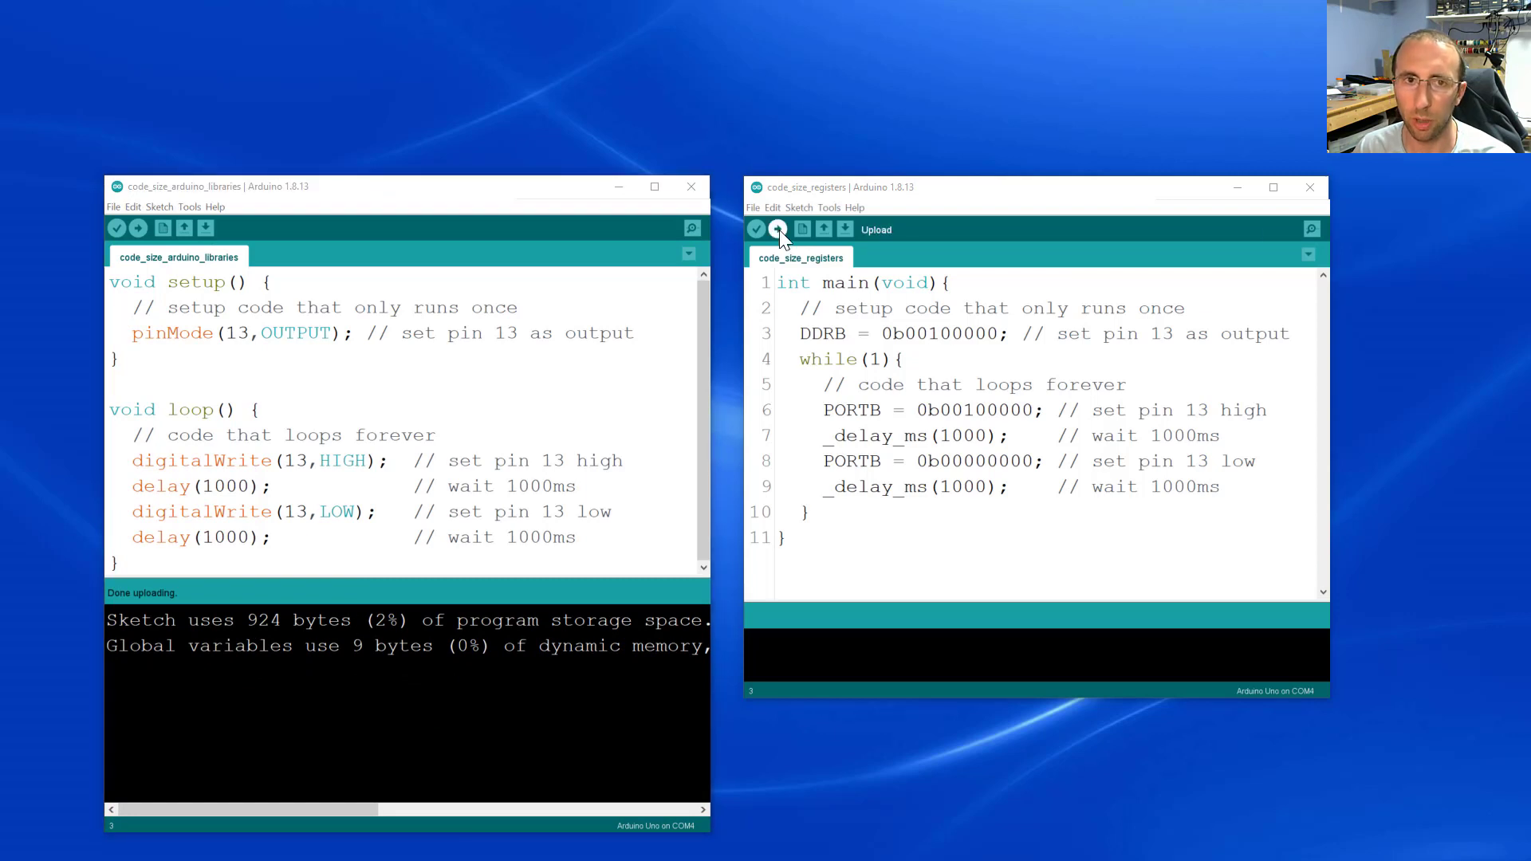
Upload the register-based blink sketch; console reports 178 bytes program storage, 0 bytes dynamic memory.
click(777, 228)
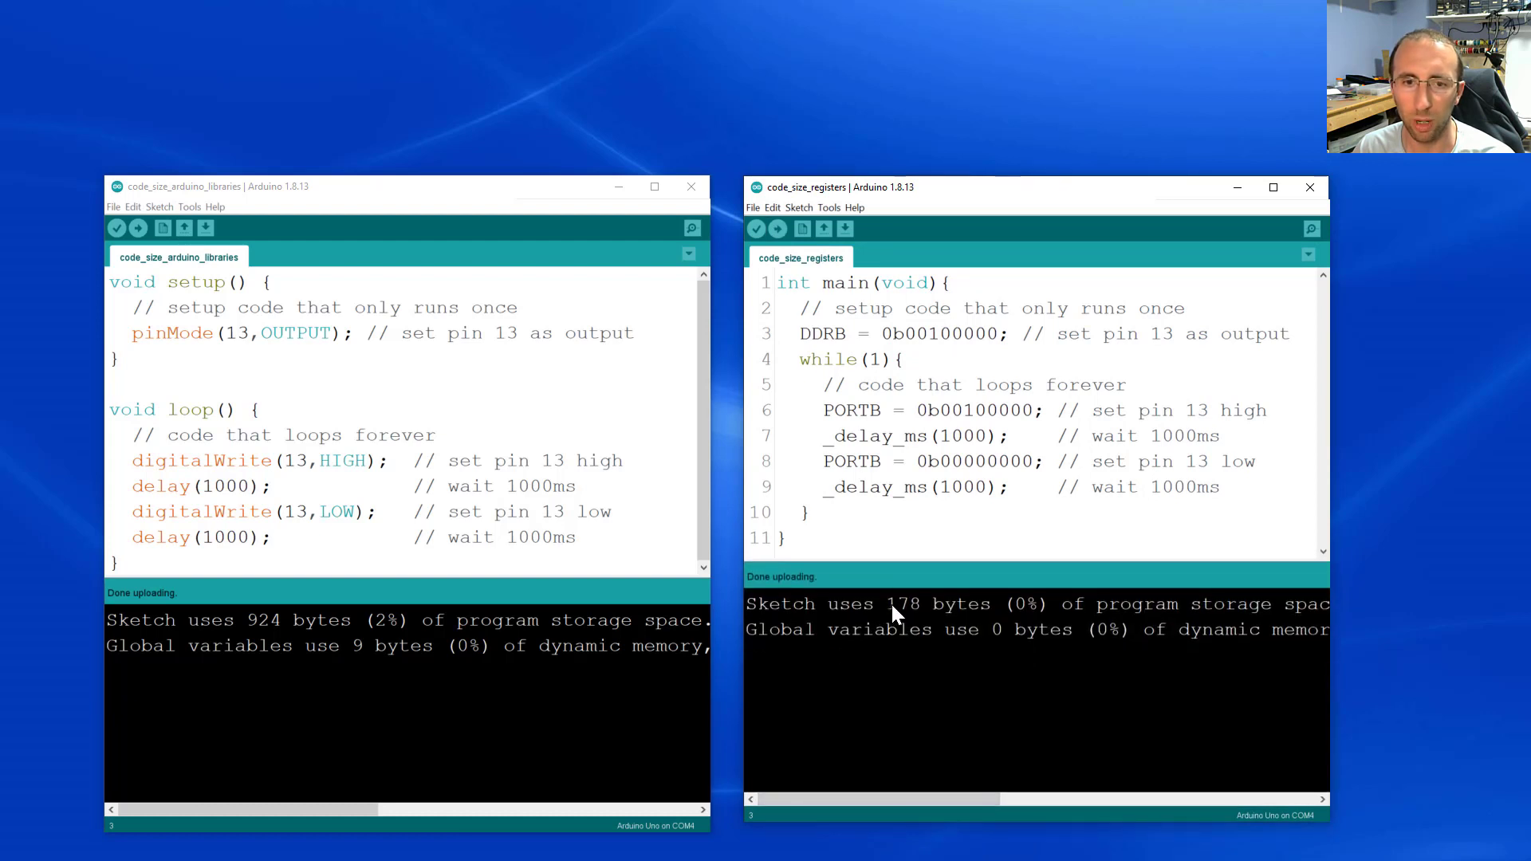
mouse_move(915, 615)
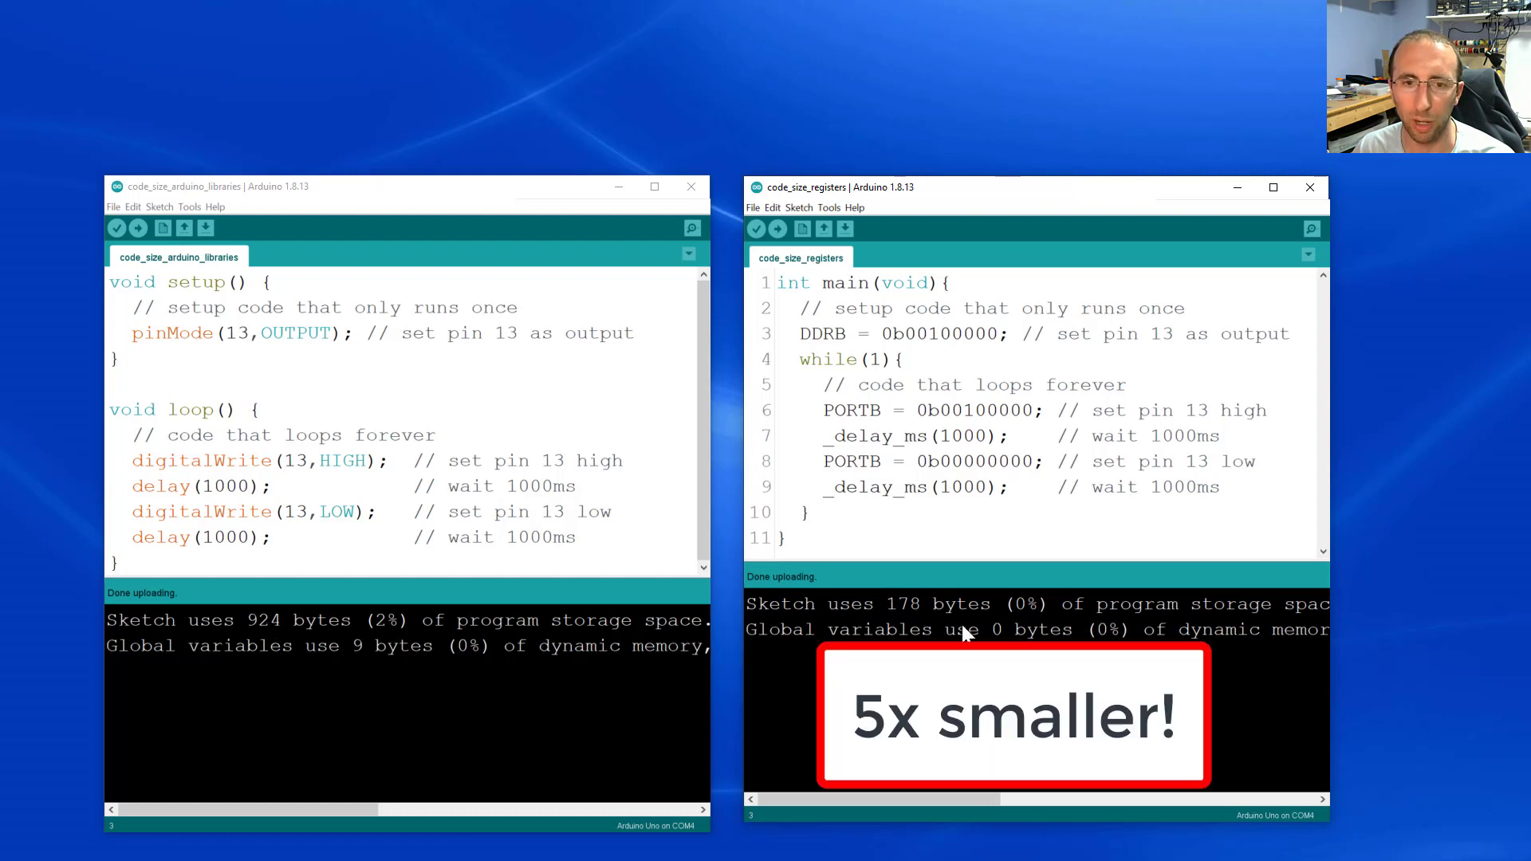
mouse_move(924, 633)
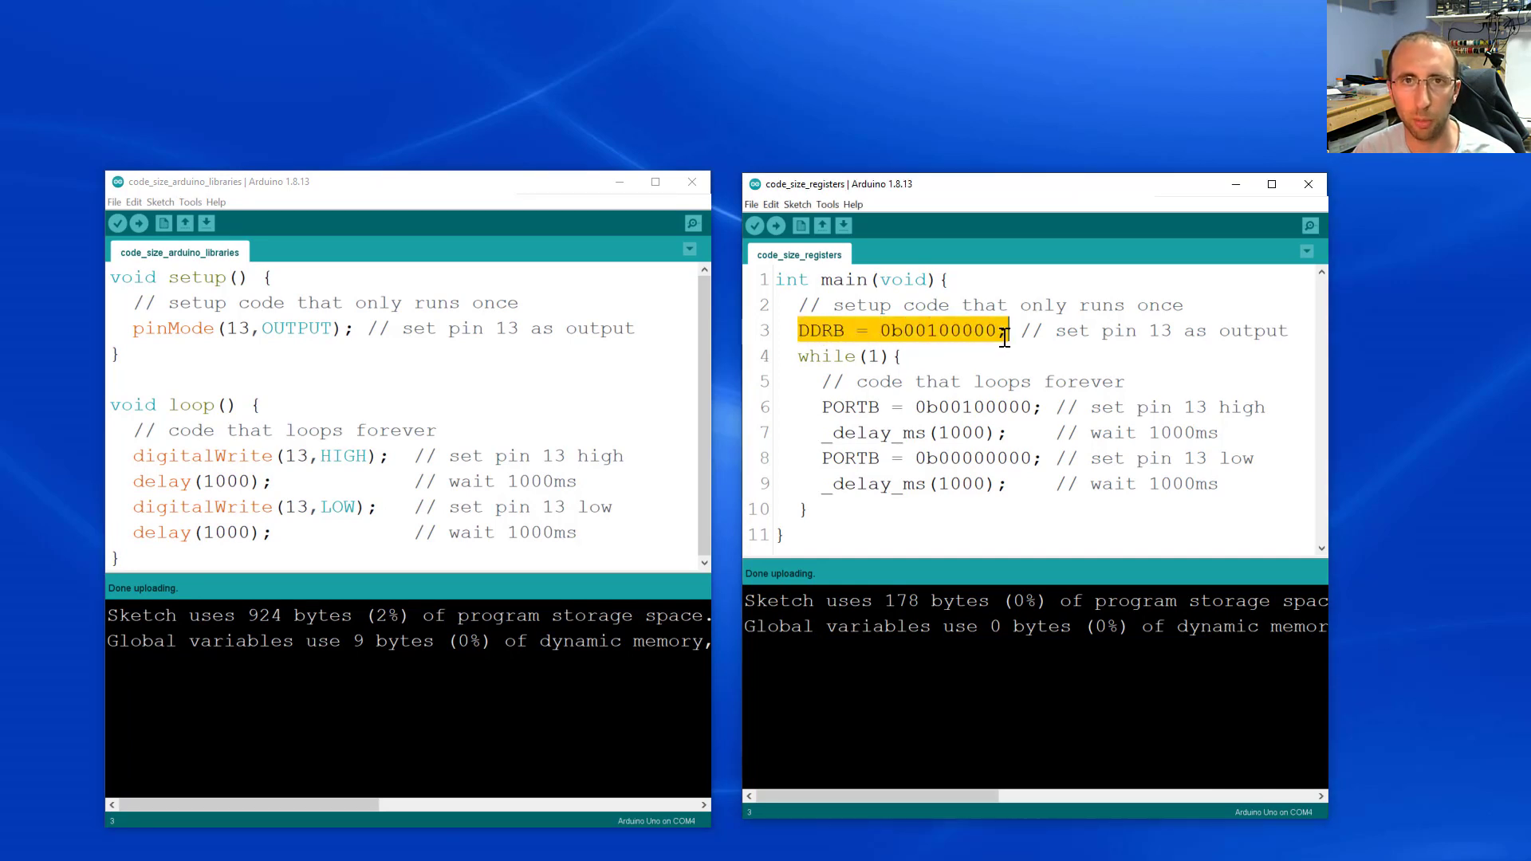
mouse_move(879, 331)
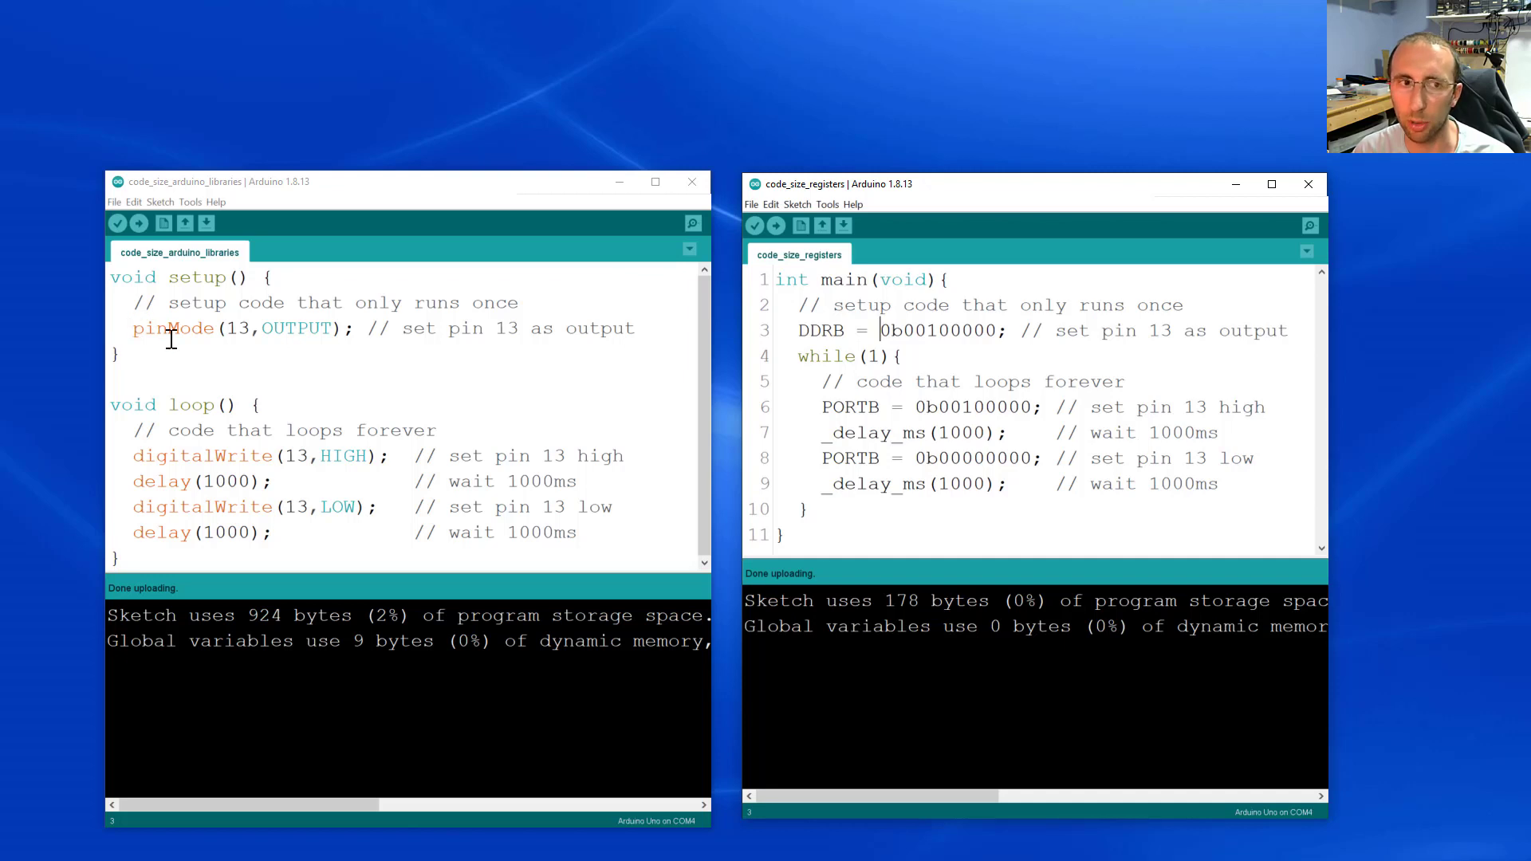
mouse_move(311, 520)
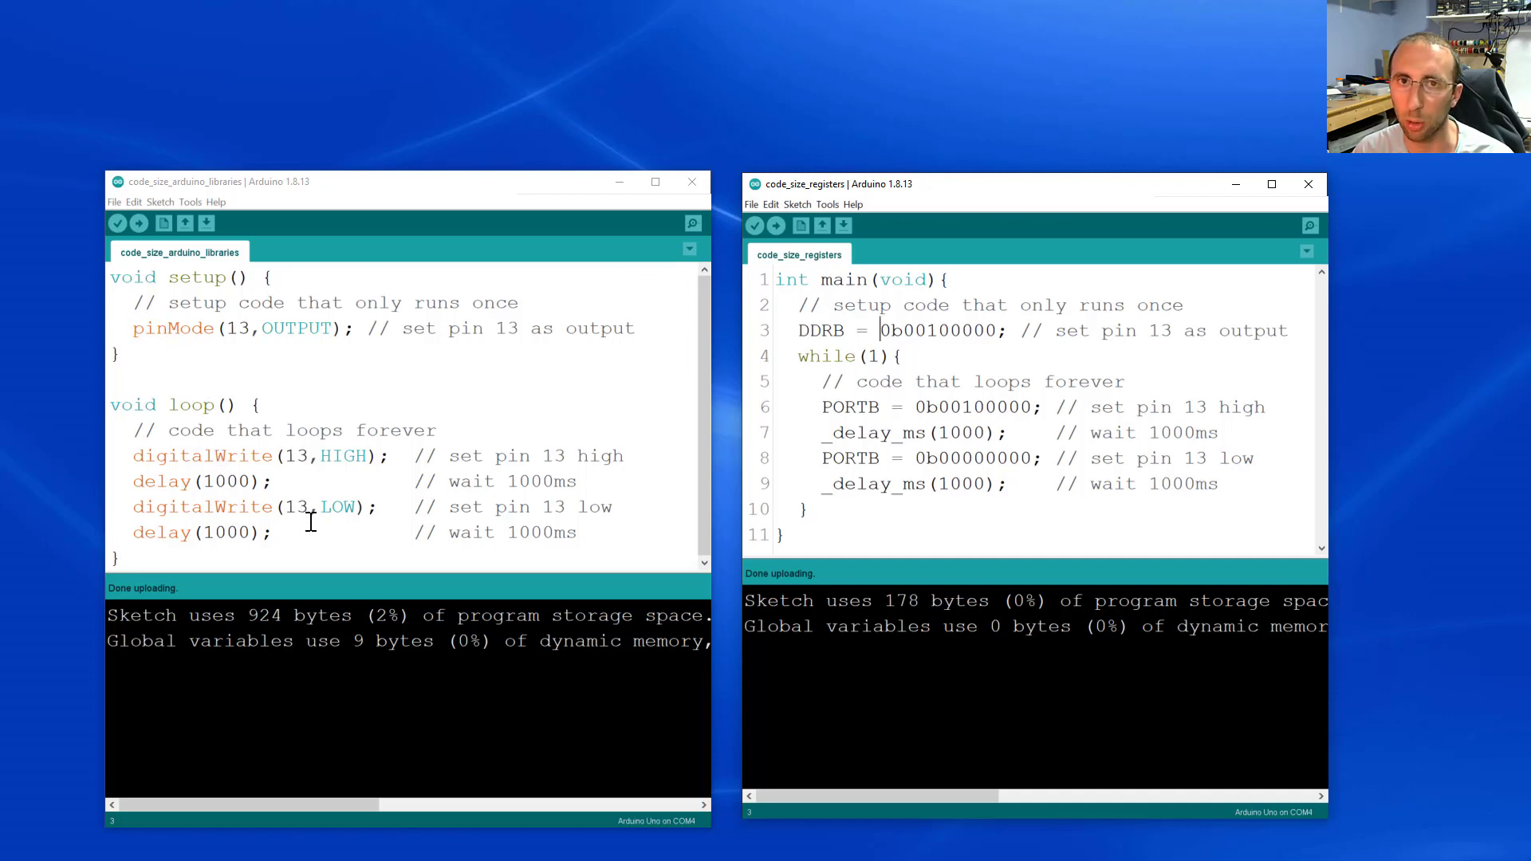
Highlight the pinMode(13,OUTPUT) call in the library sketch for comparison.
double_click(171, 327)
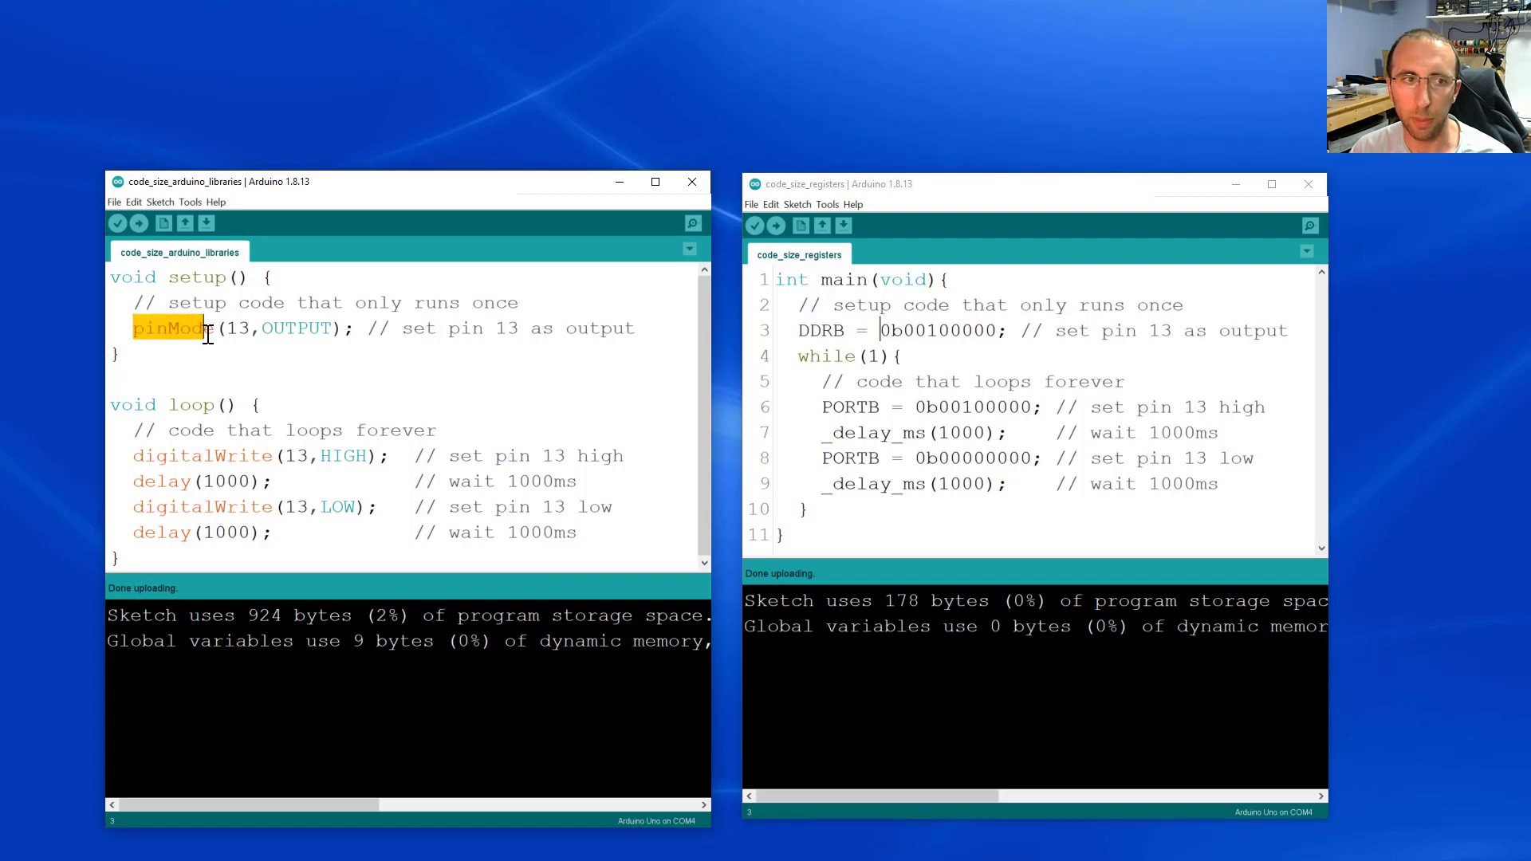
click(142, 454)
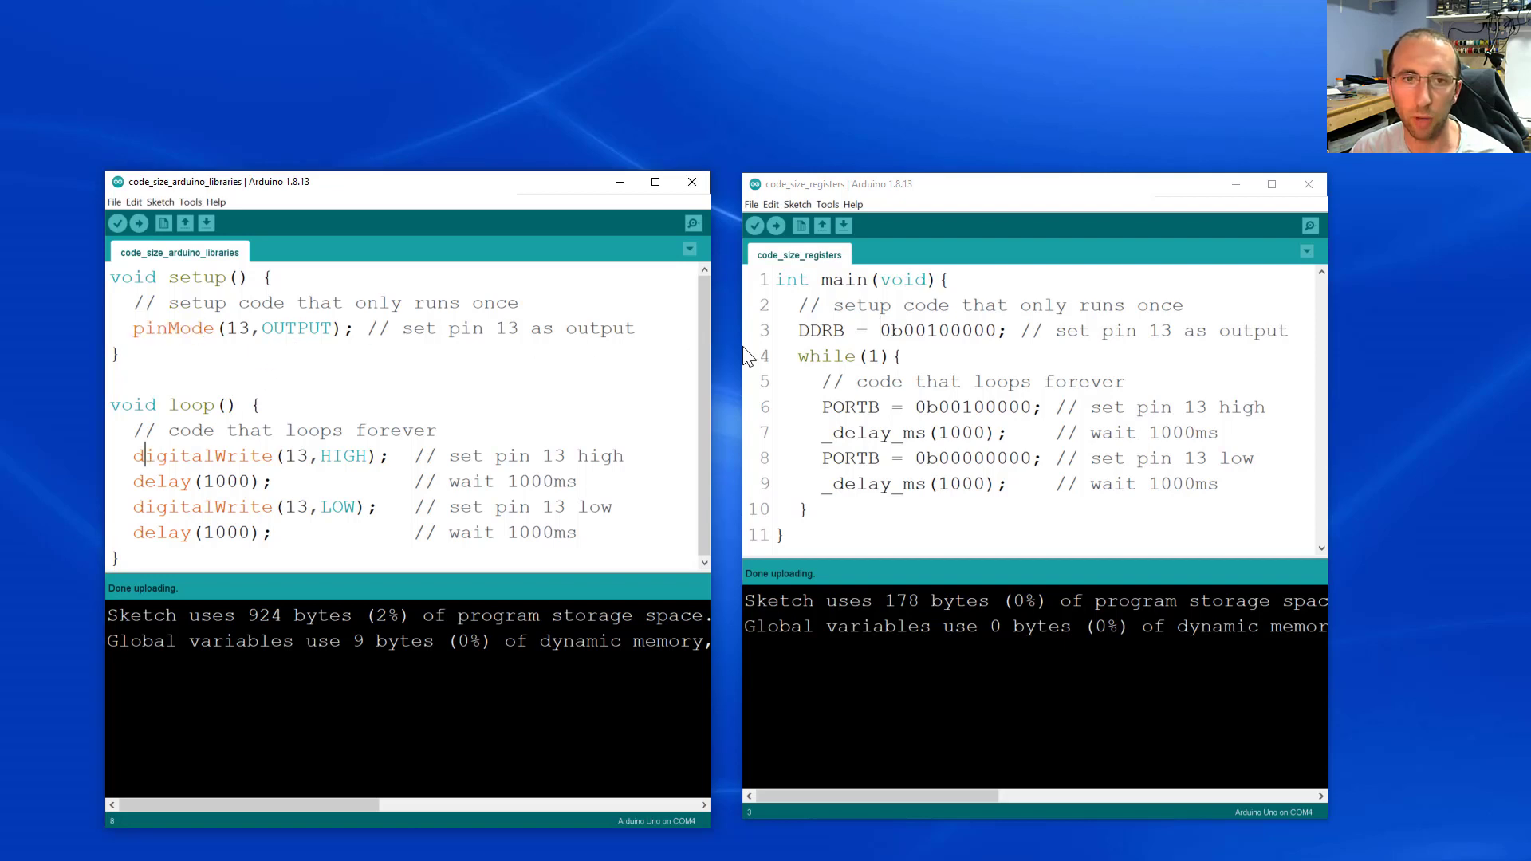
mouse_move(400, 362)
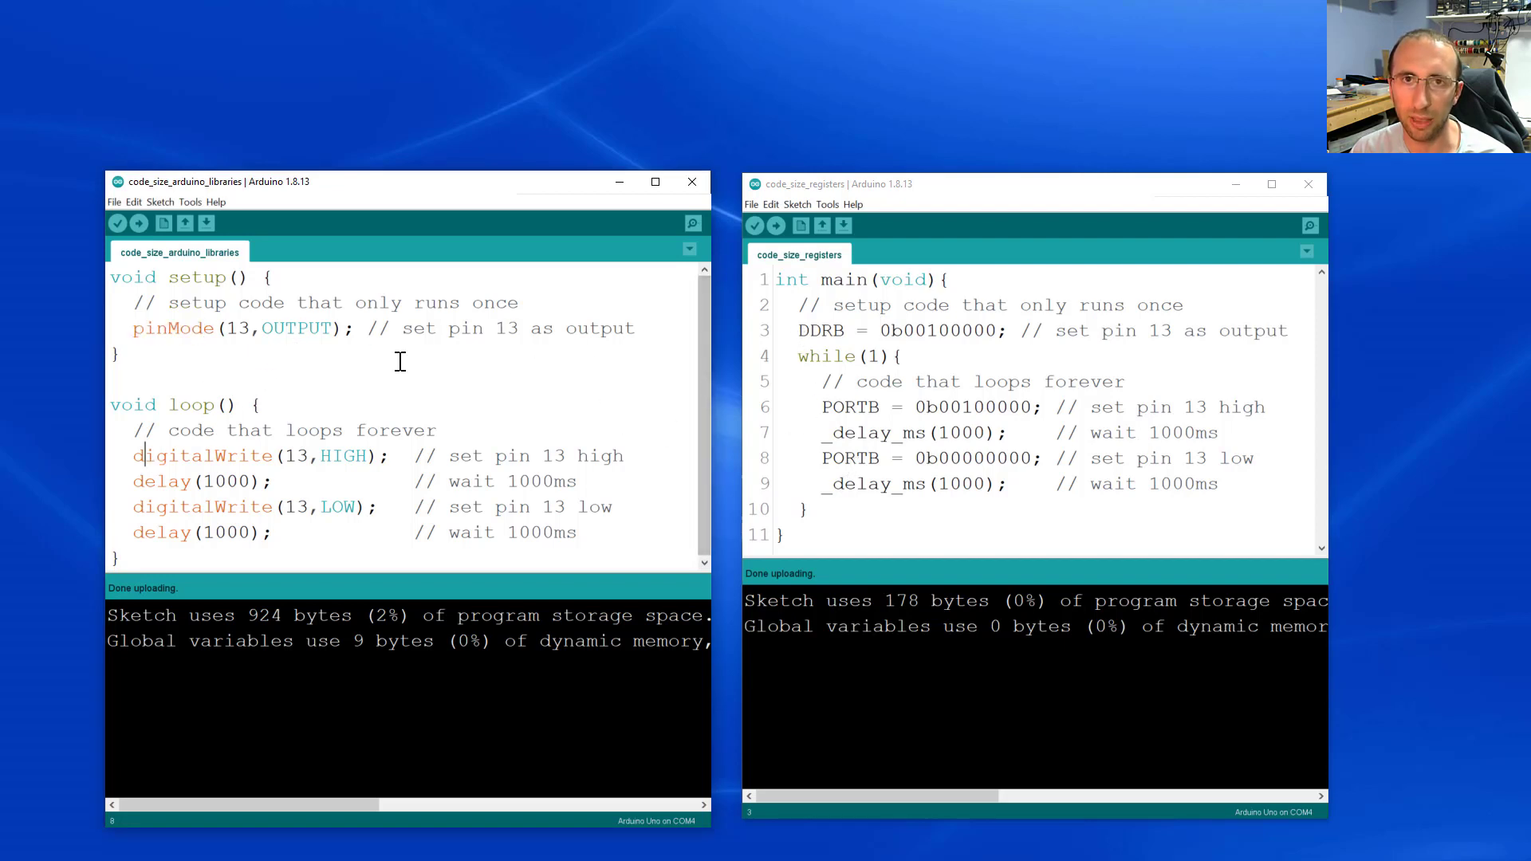
double_click(173, 329)
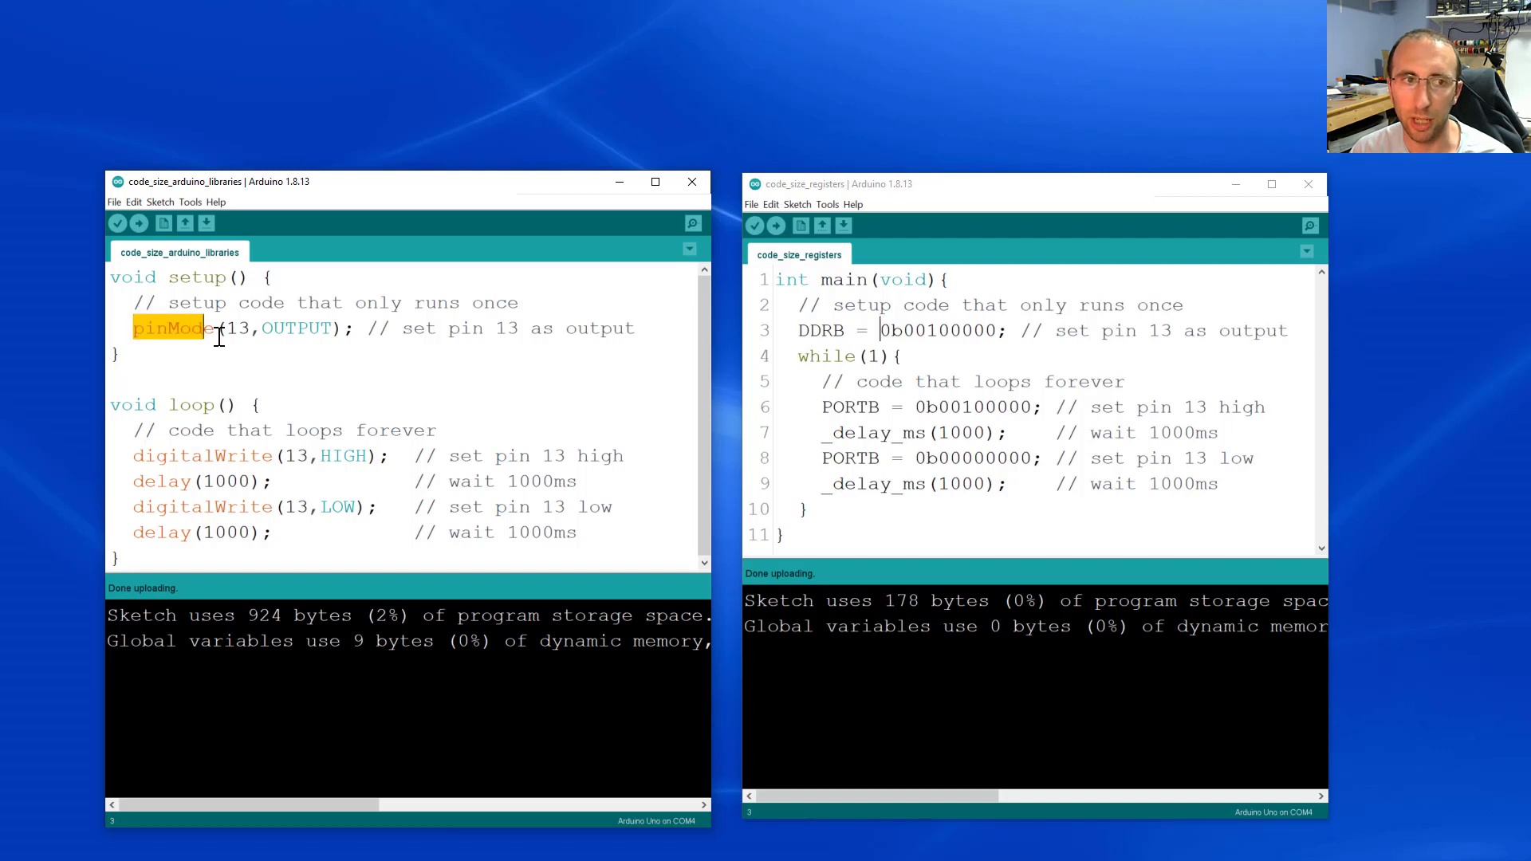
drag(211, 329, 344, 328)
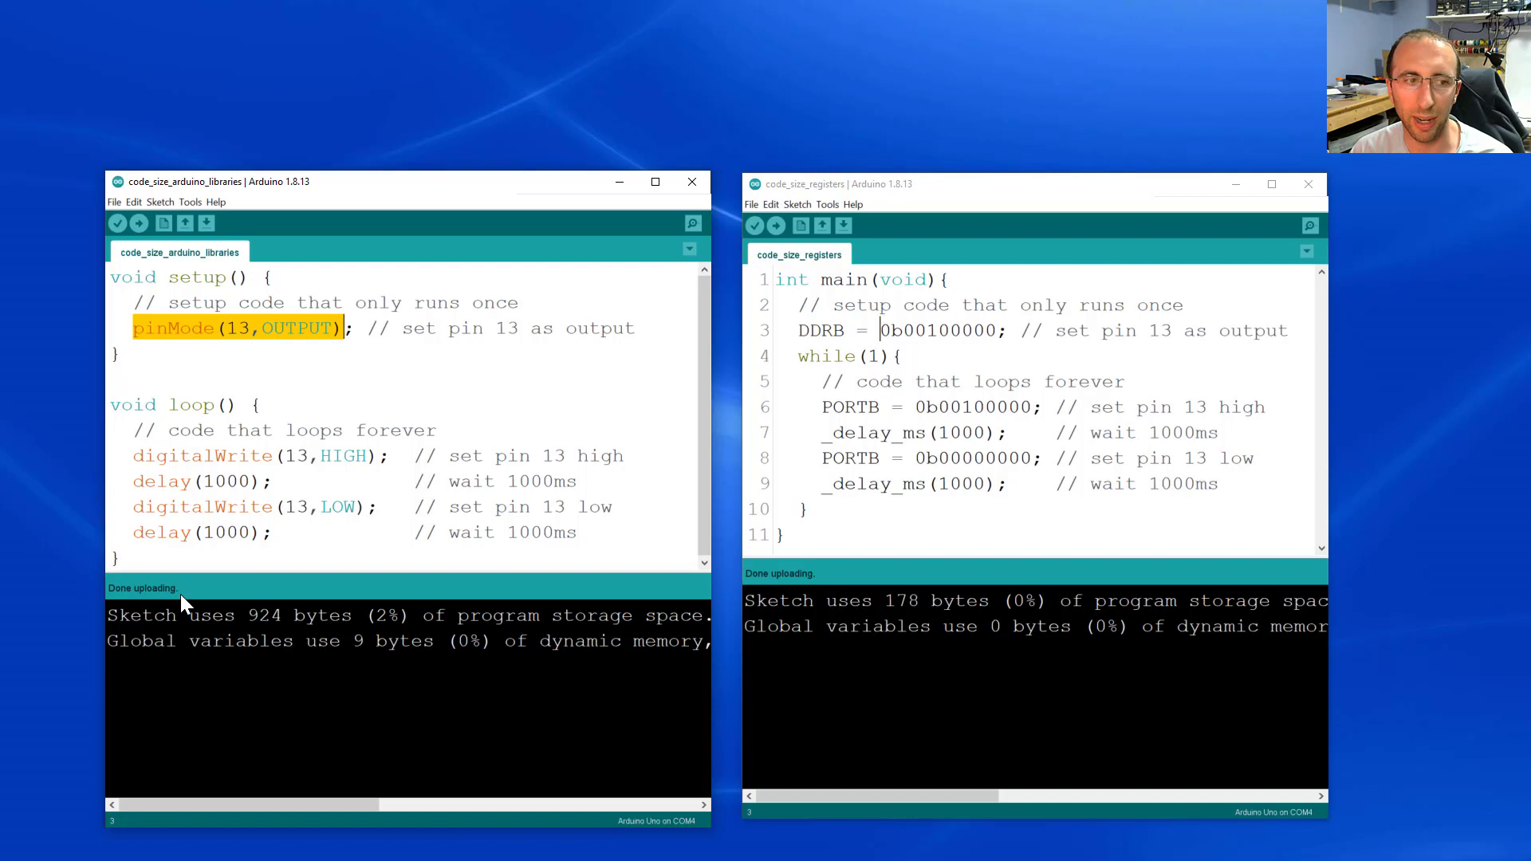
mouse_move(437, 588)
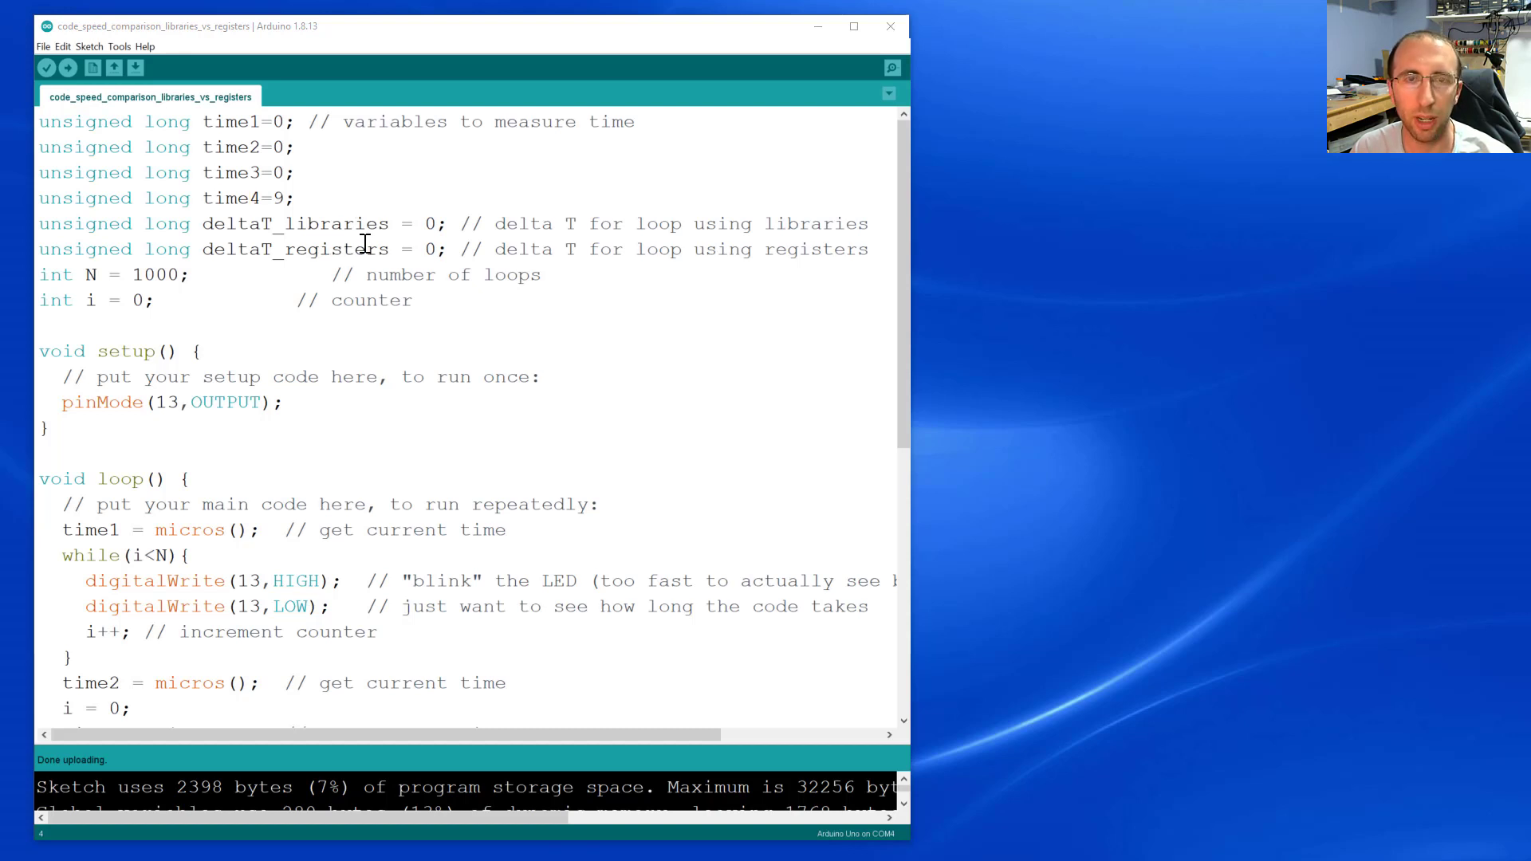
scroll(down, 3)
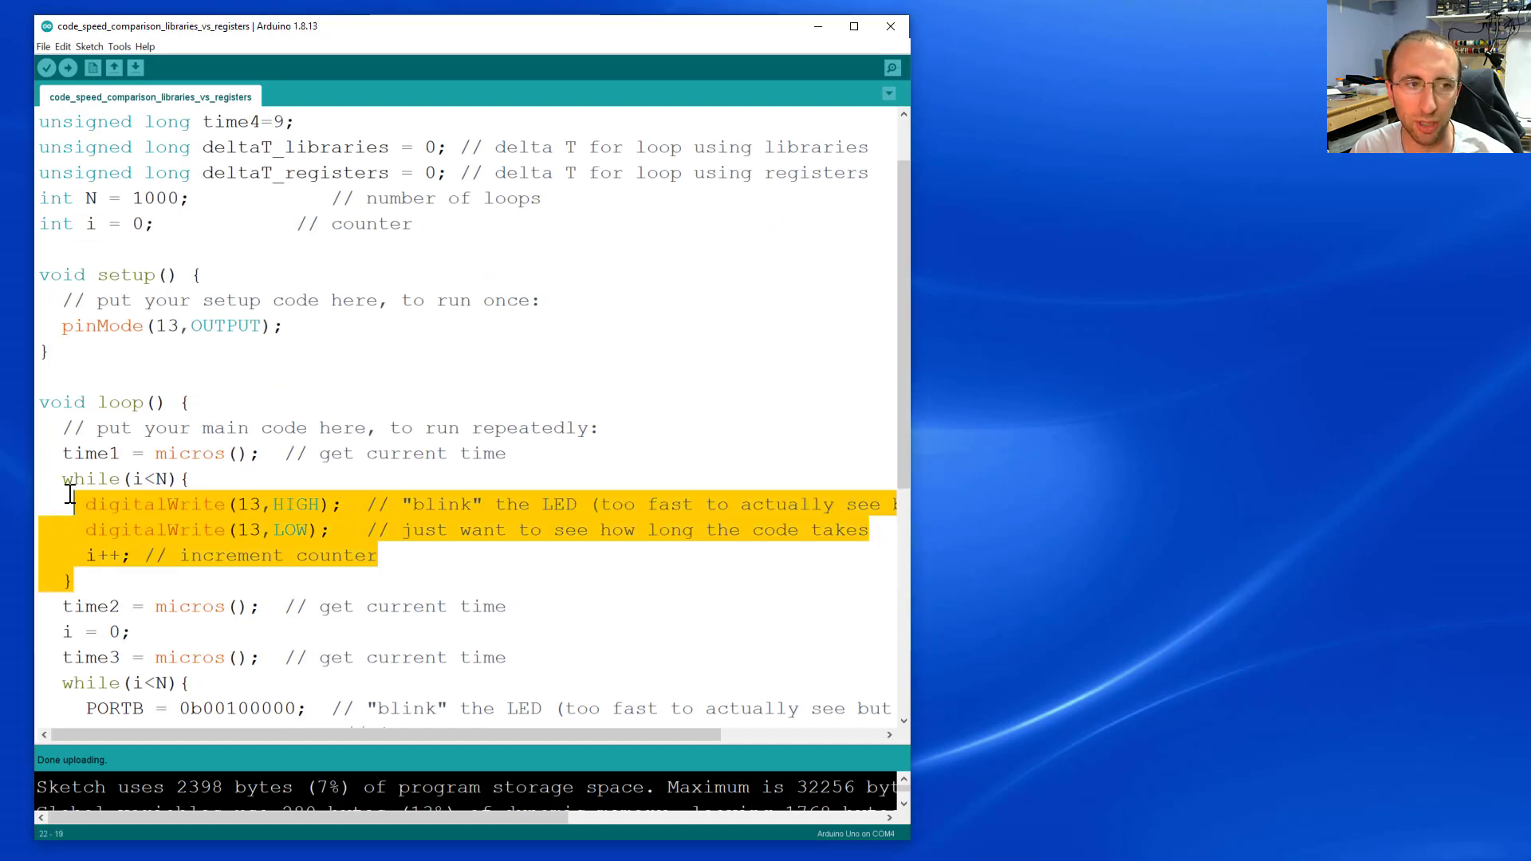
click(193, 506)
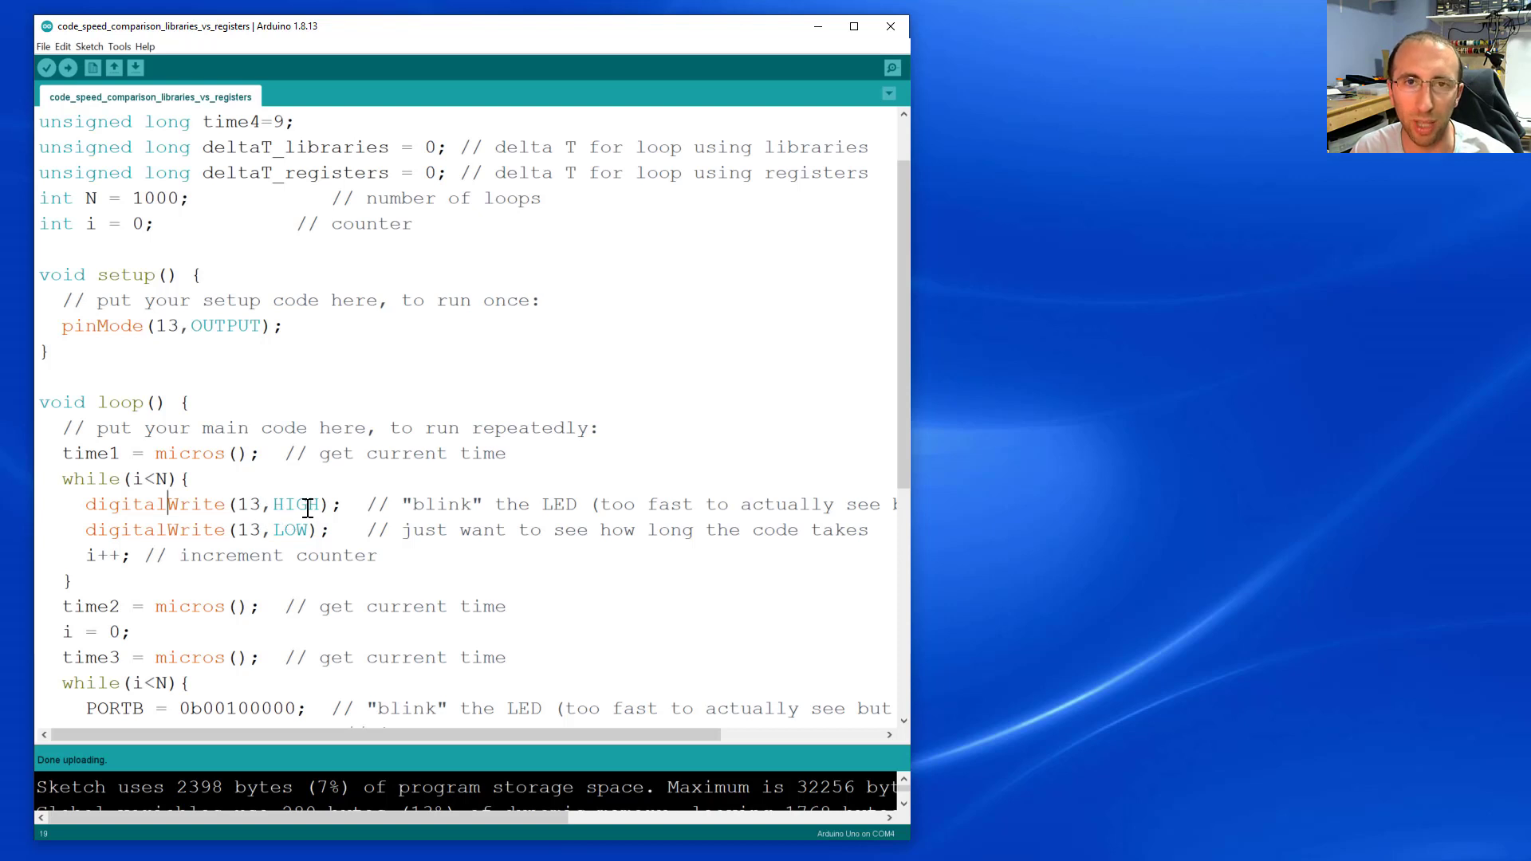
mouse_move(174, 453)
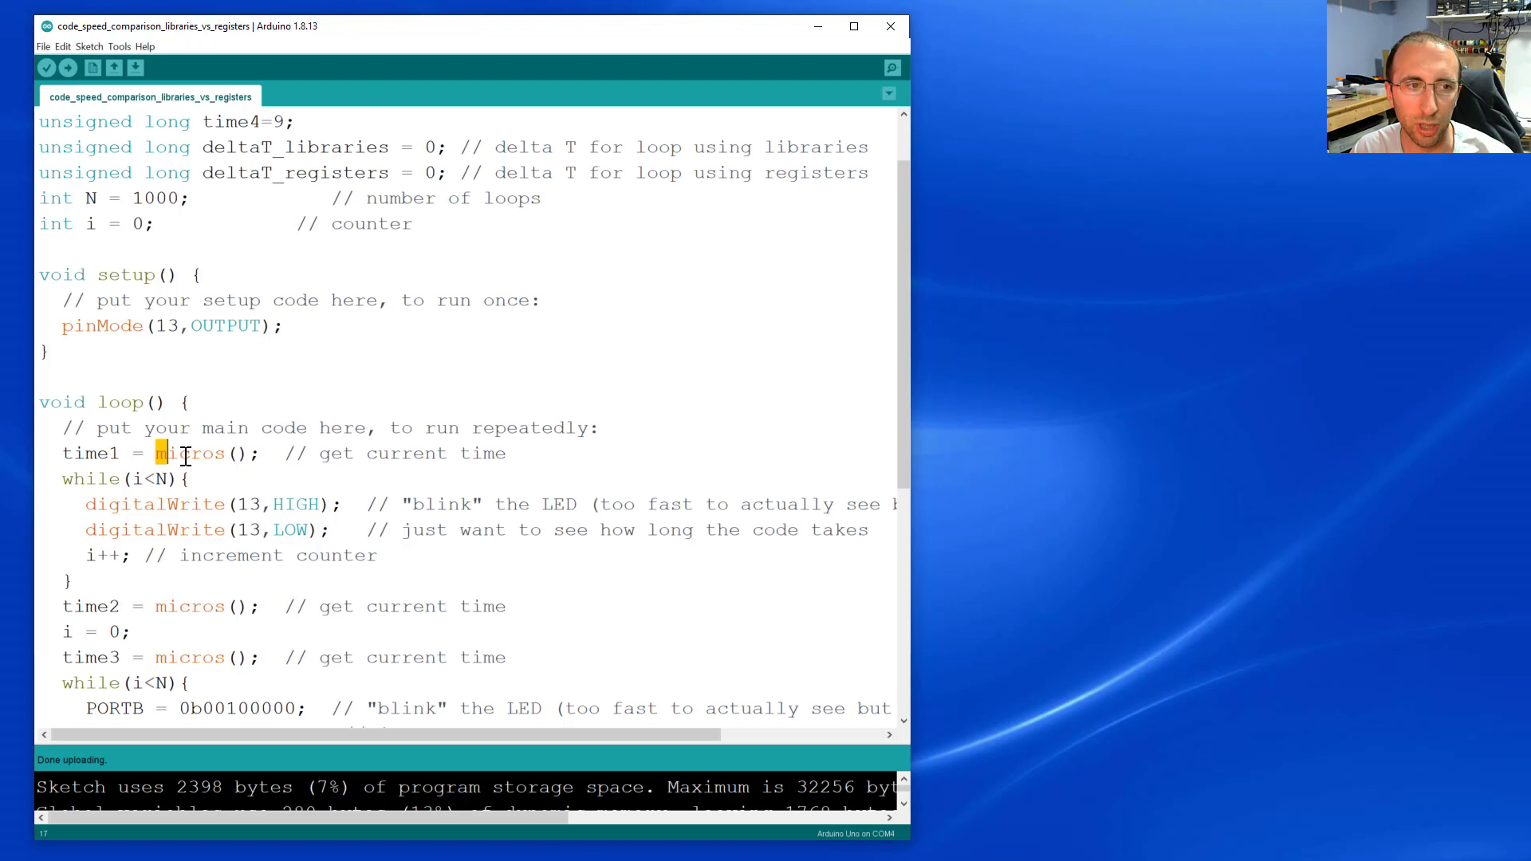
double_click(190, 453)
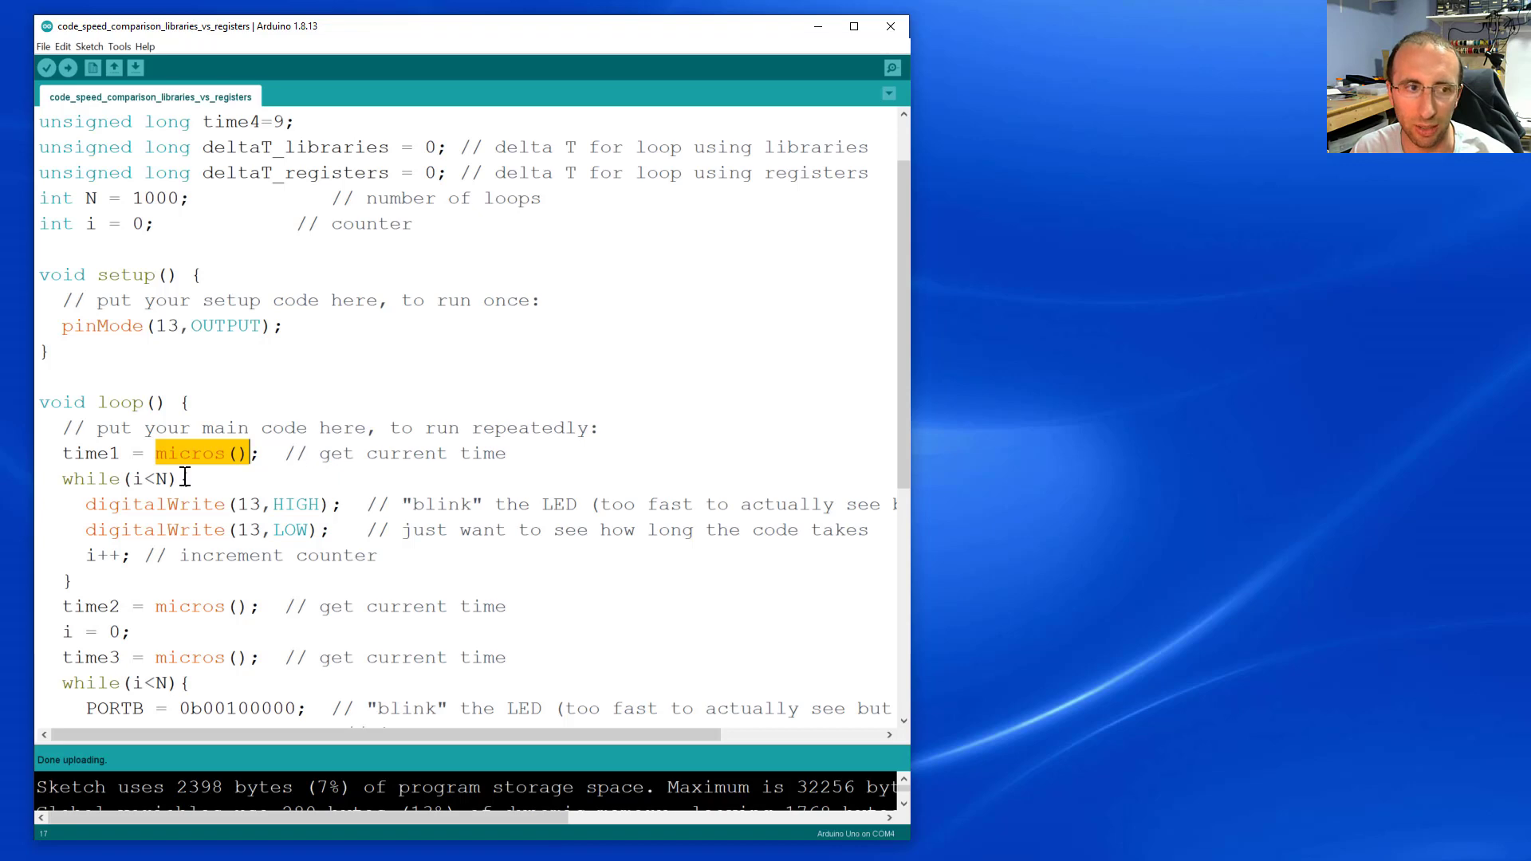
scroll(down, 3)
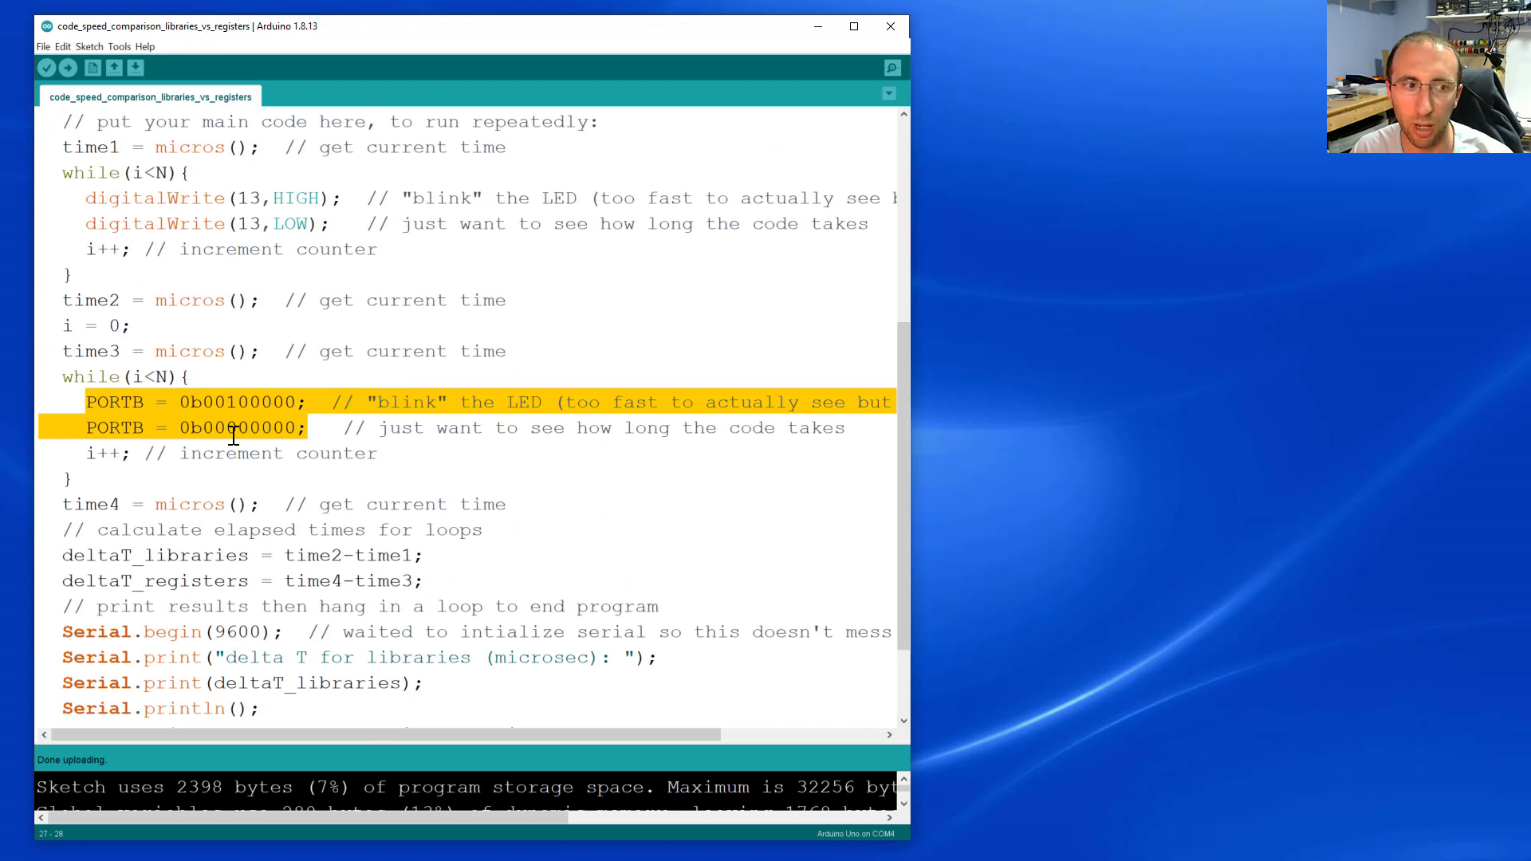
scroll(down, 3)
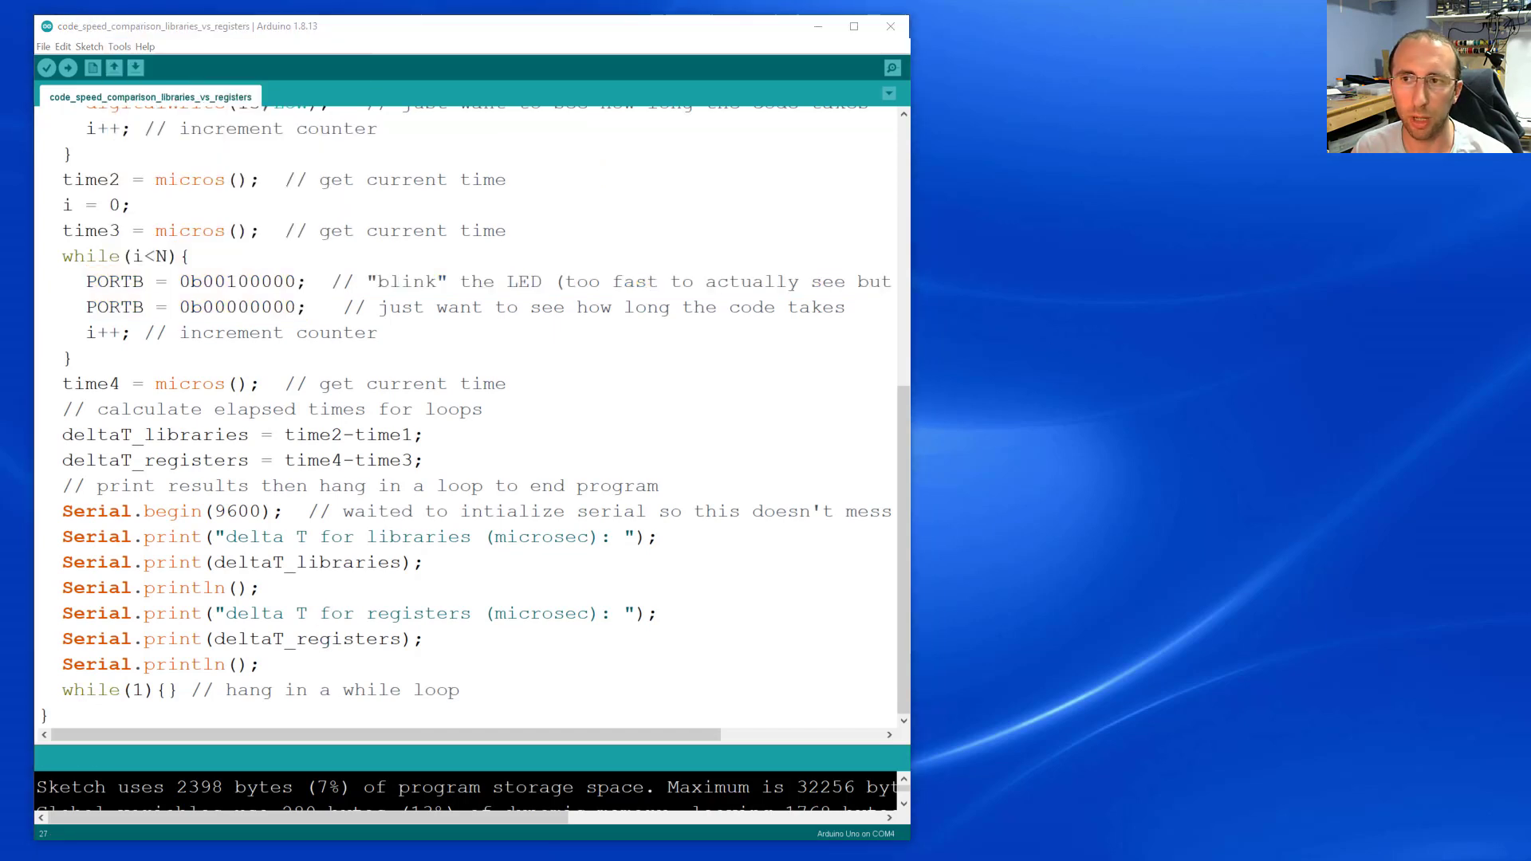
click(890, 67)
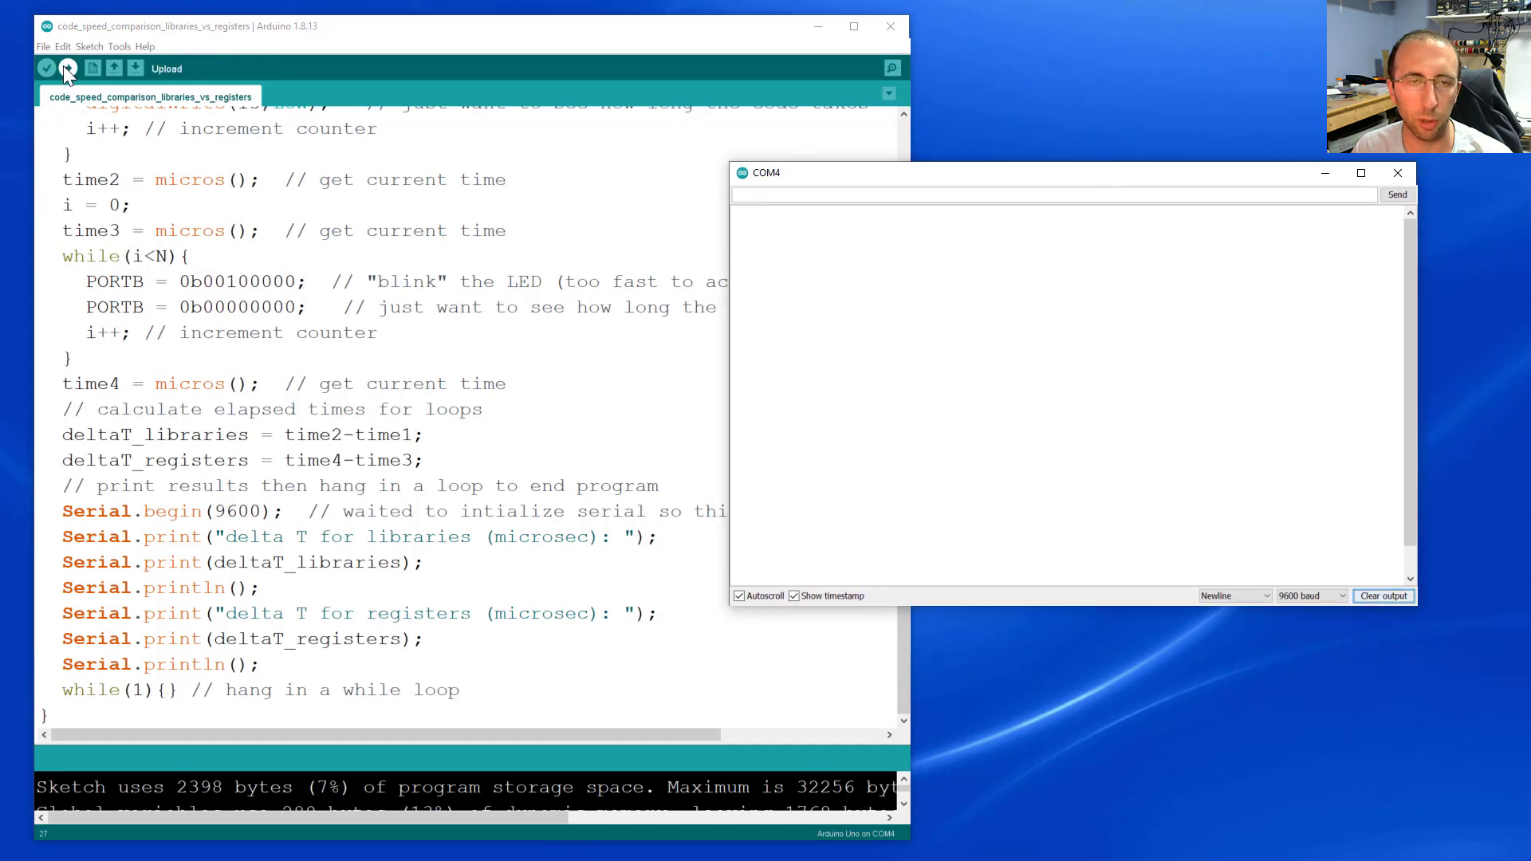
click(67, 67)
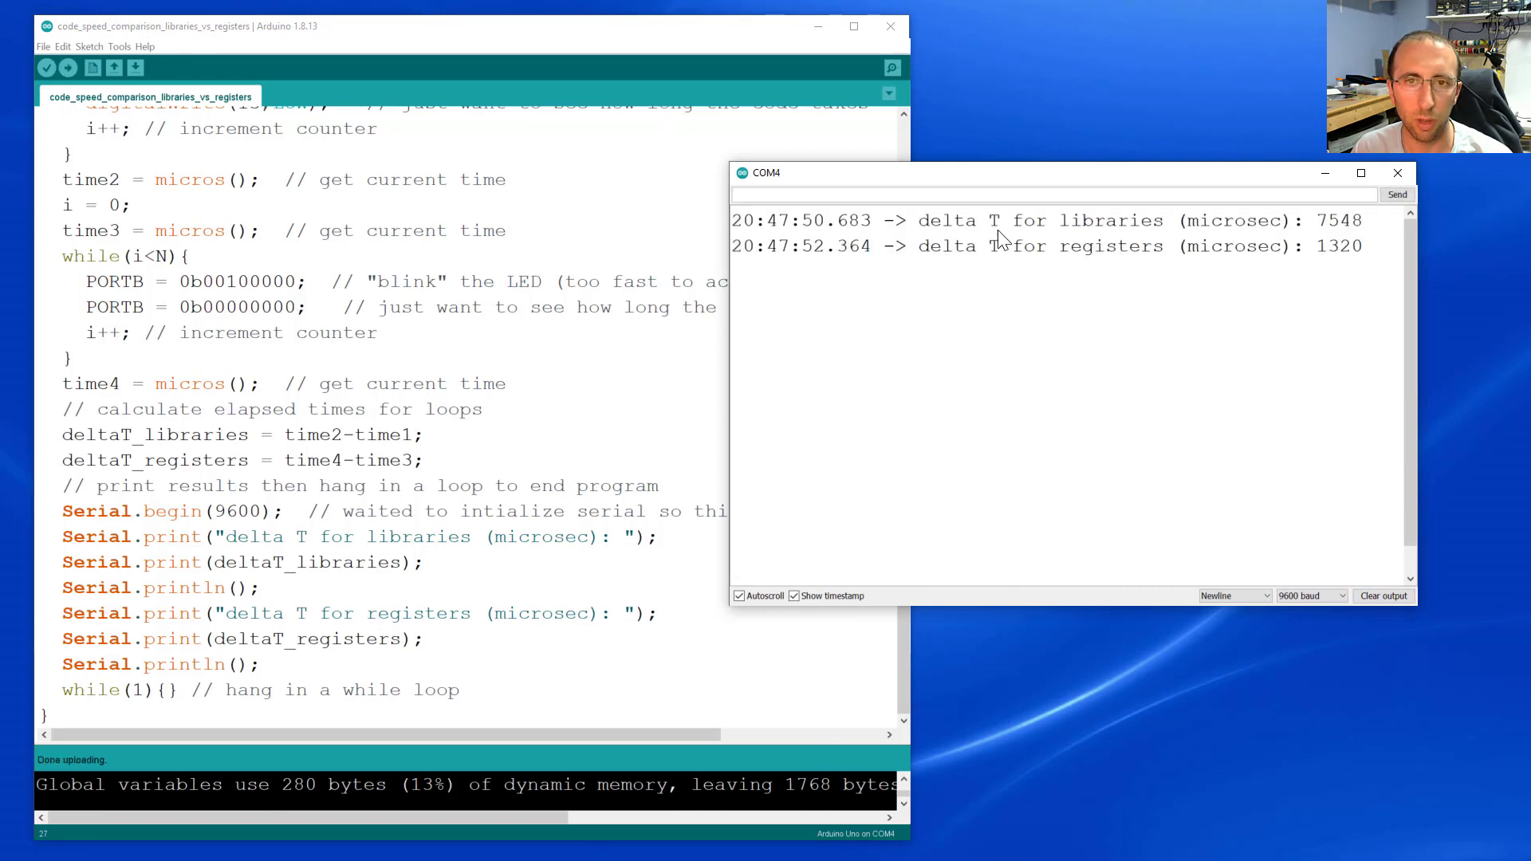
mouse_move(1080, 231)
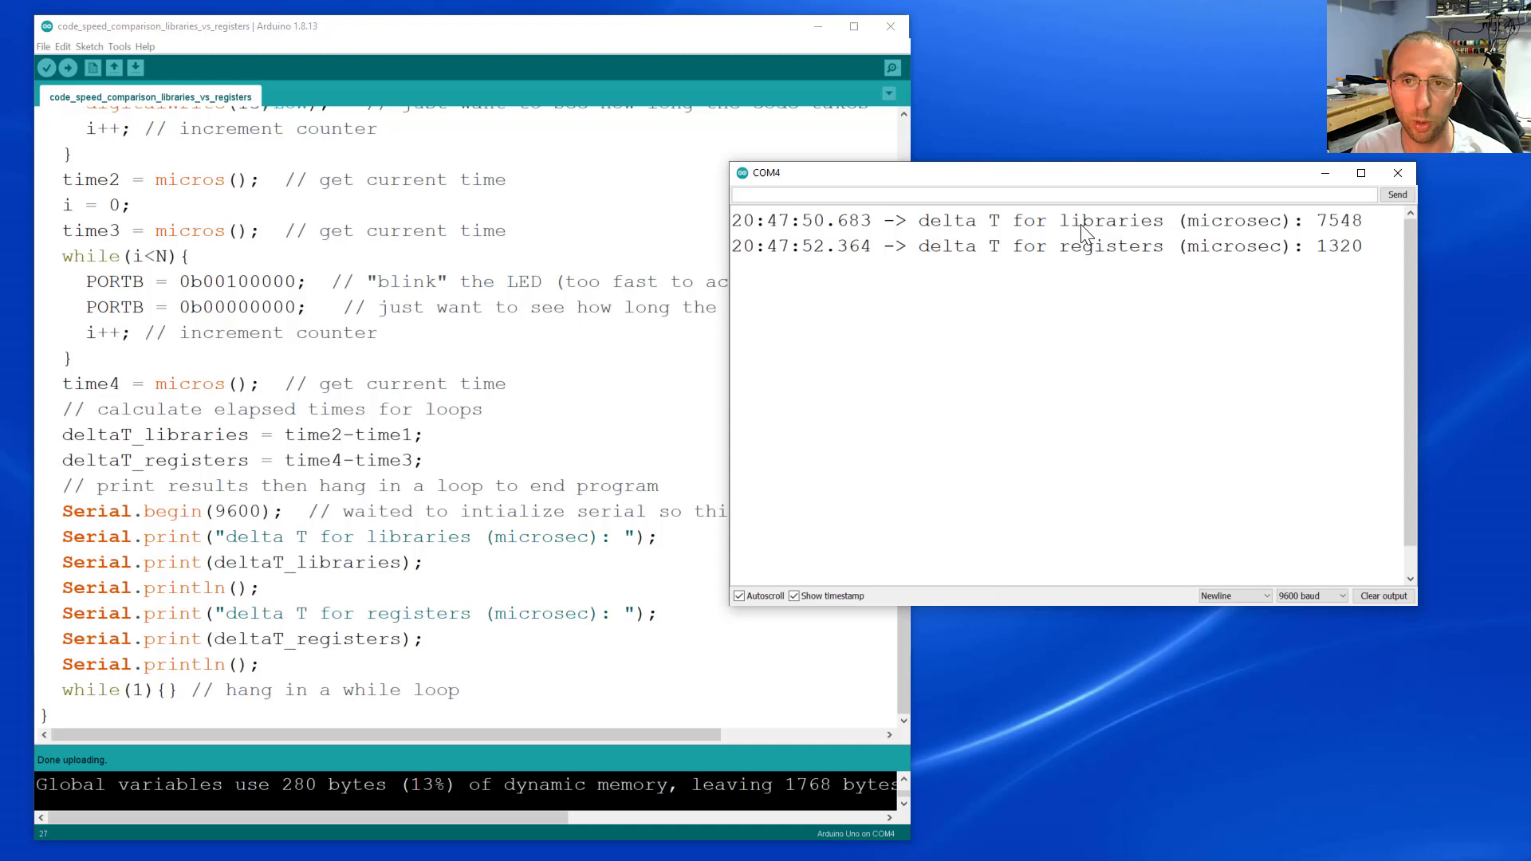
mouse_move(1338, 233)
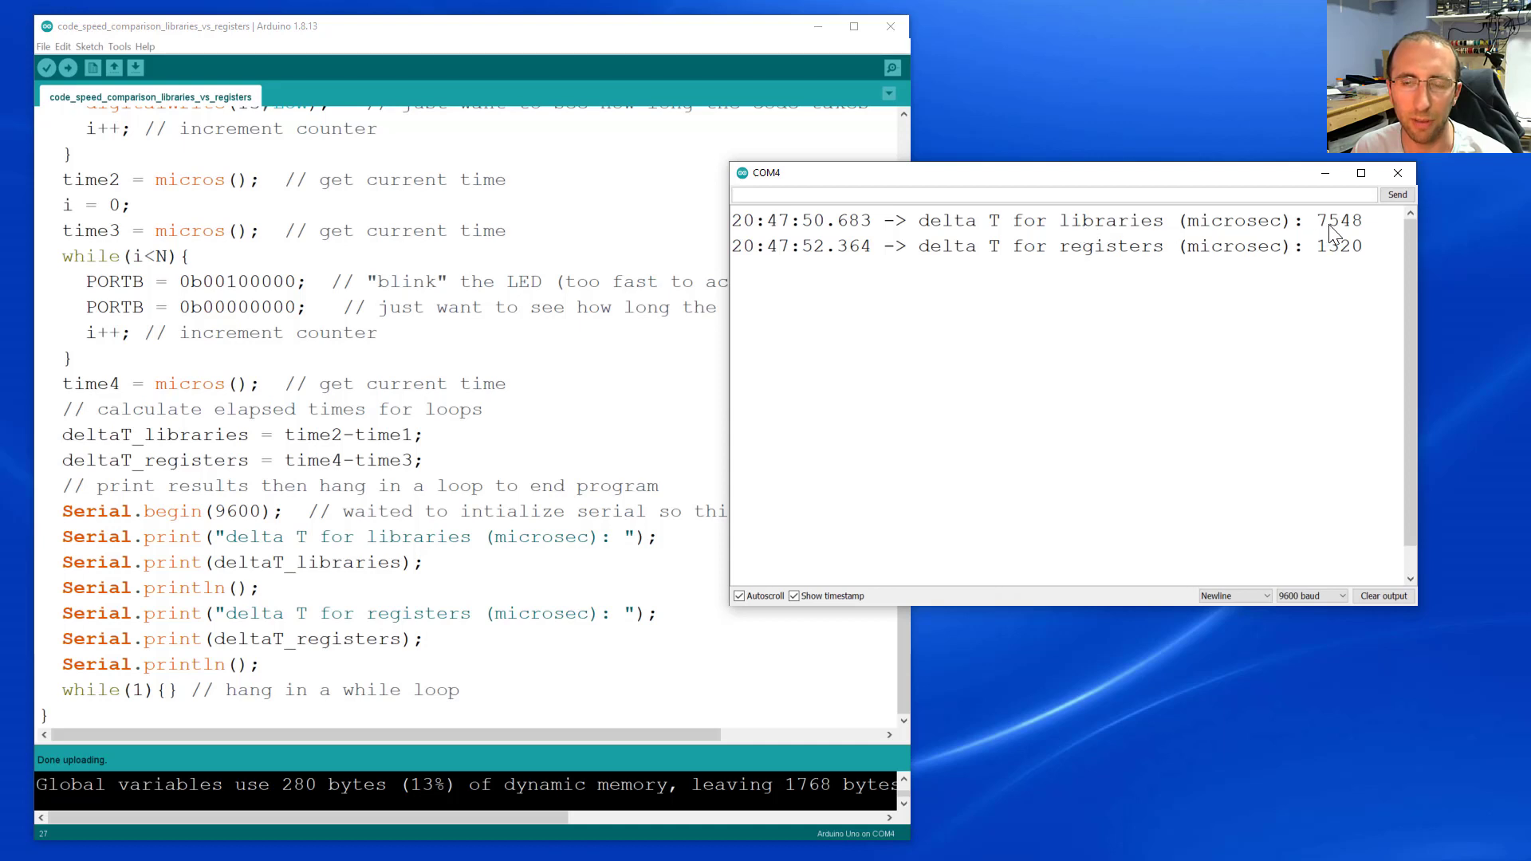
mouse_move(944, 274)
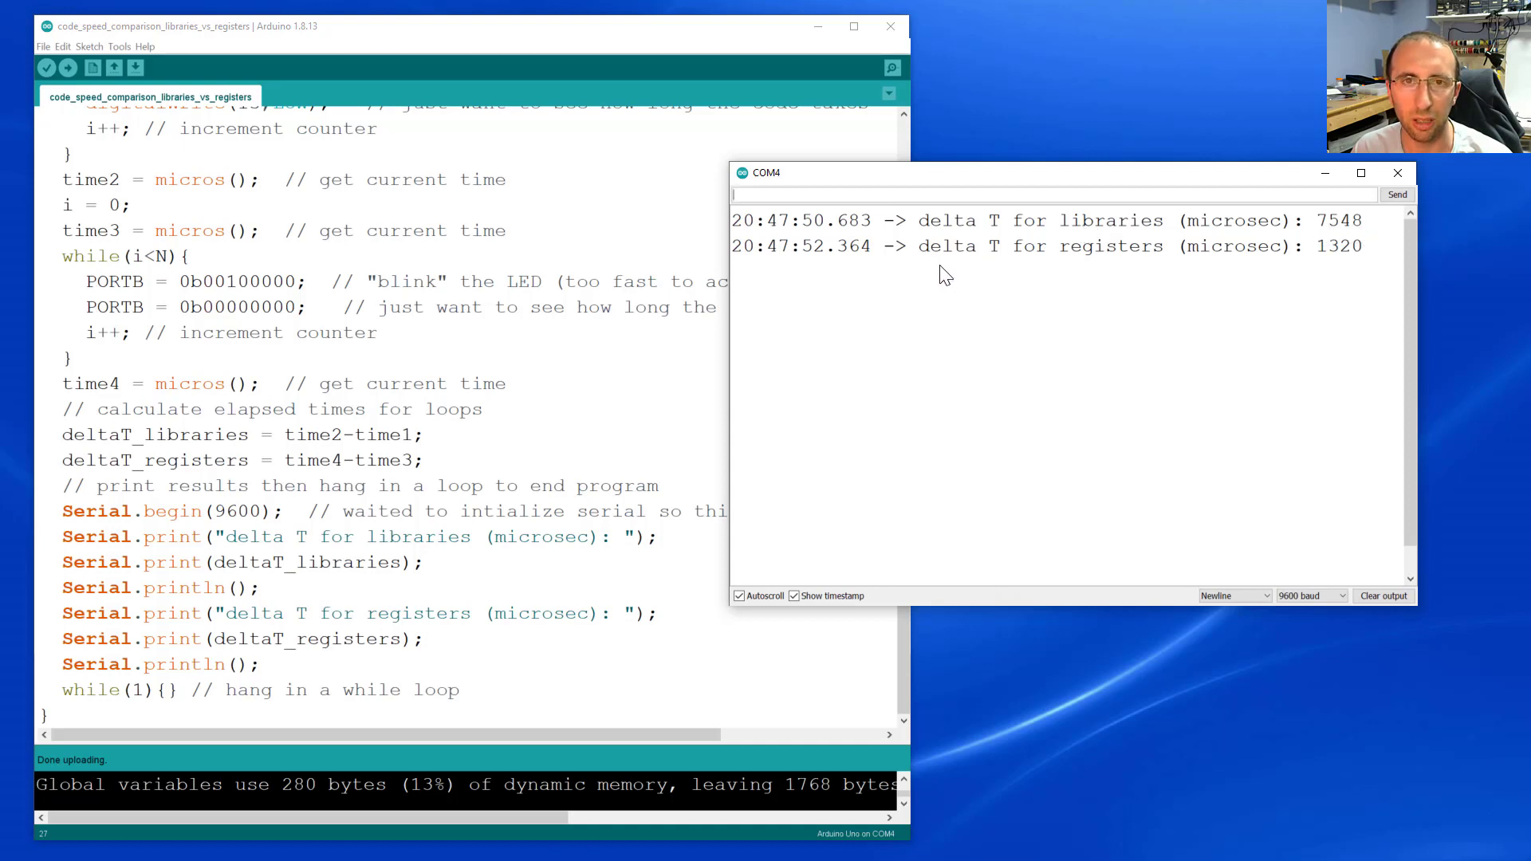
mouse_move(1163, 255)
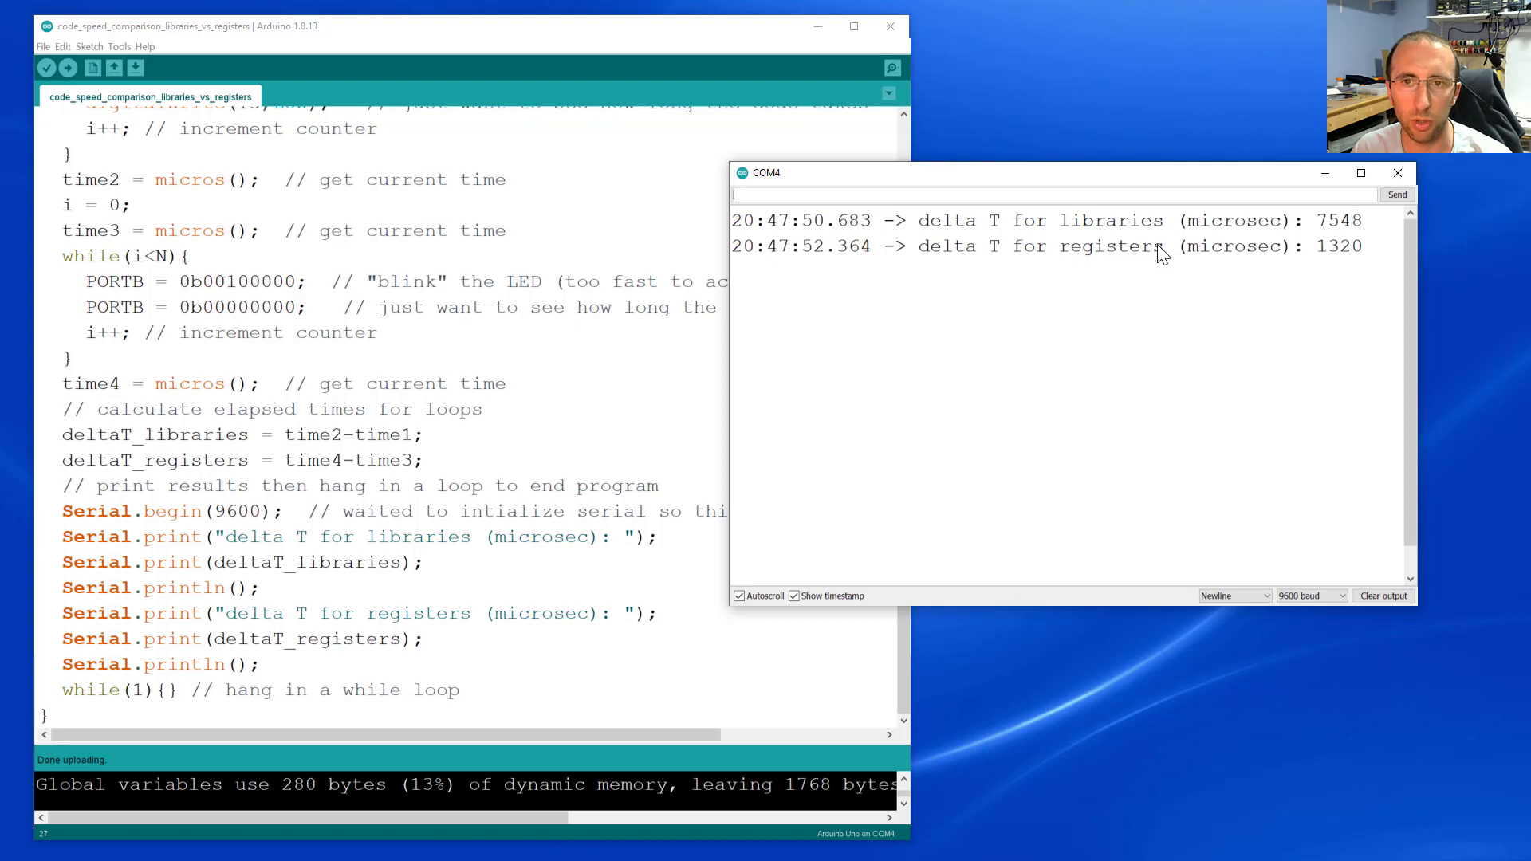
mouse_move(1361, 266)
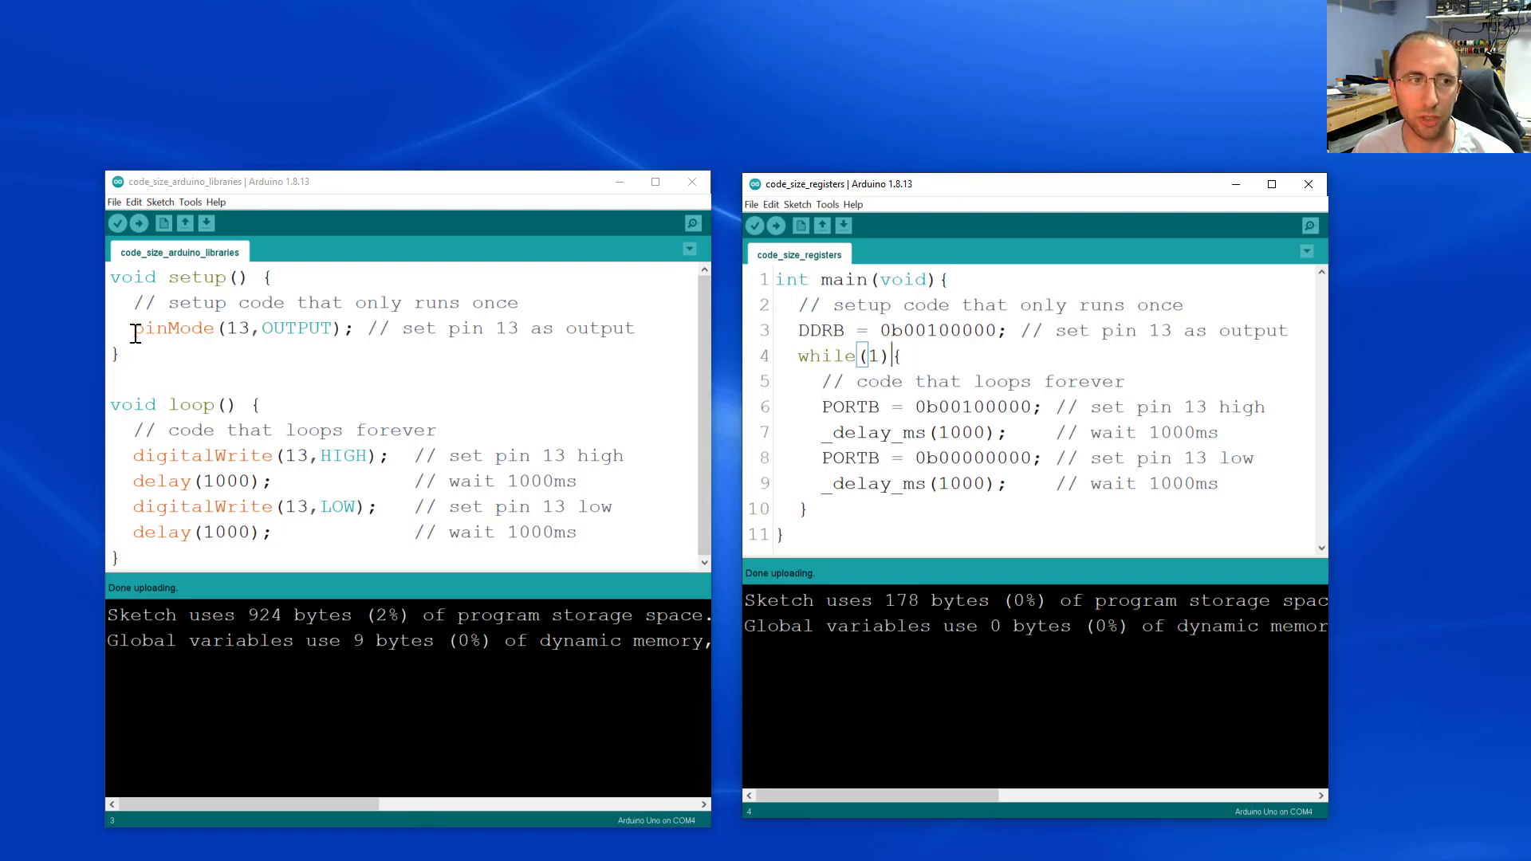
Arrange the library and register sketch windows side by side, showing 924 versus 178 bytes.
drag(132, 327, 284, 529)
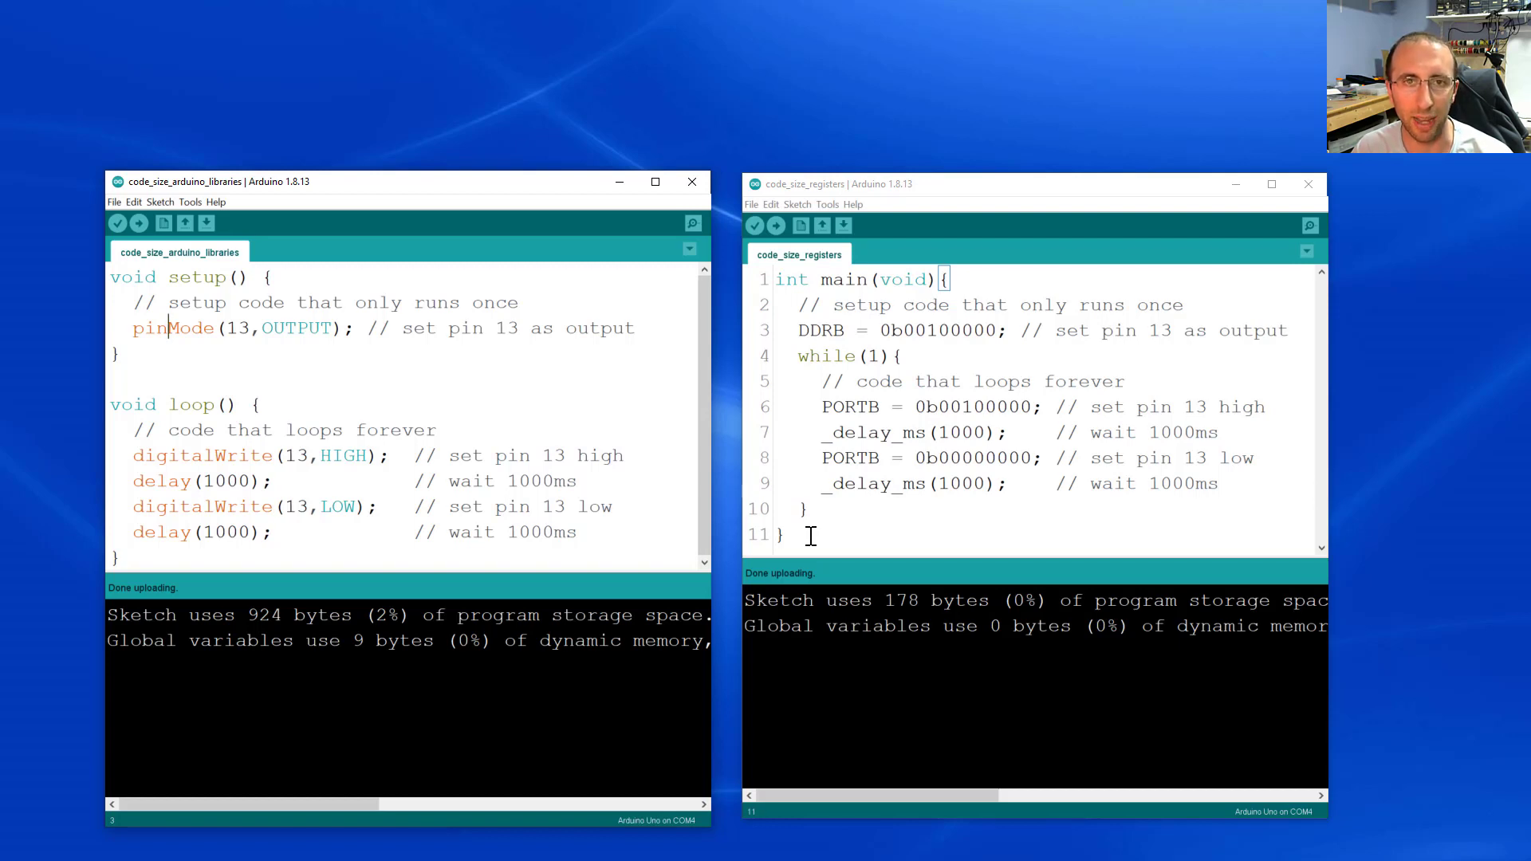
mouse_move(801, 517)
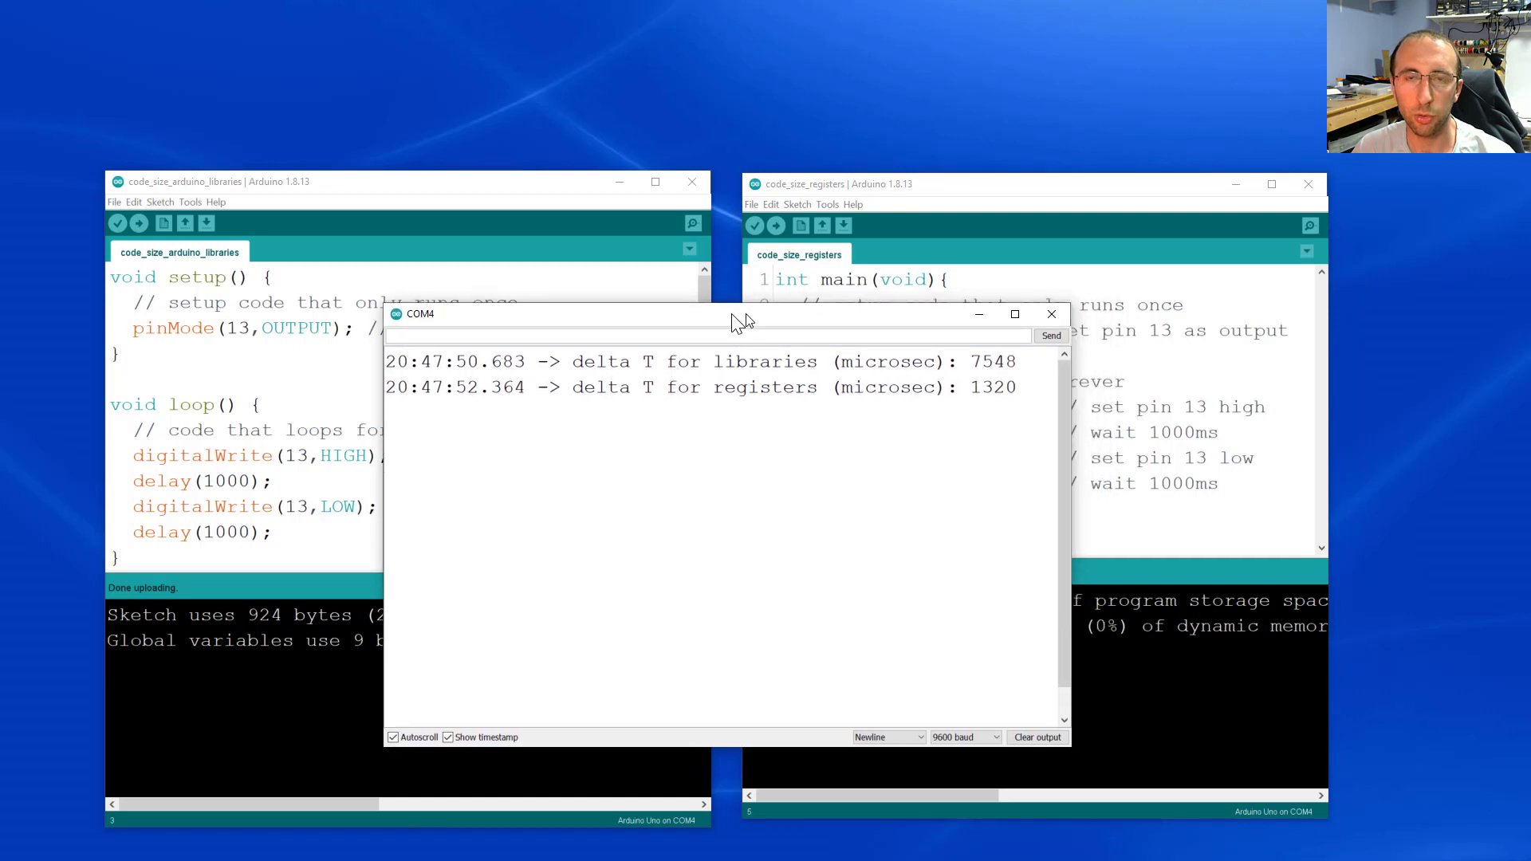
Move the COM4 Serial Monitor over both sketches to compare 7548 and 1320 microseconds.
drag(737, 314, 644, 311)
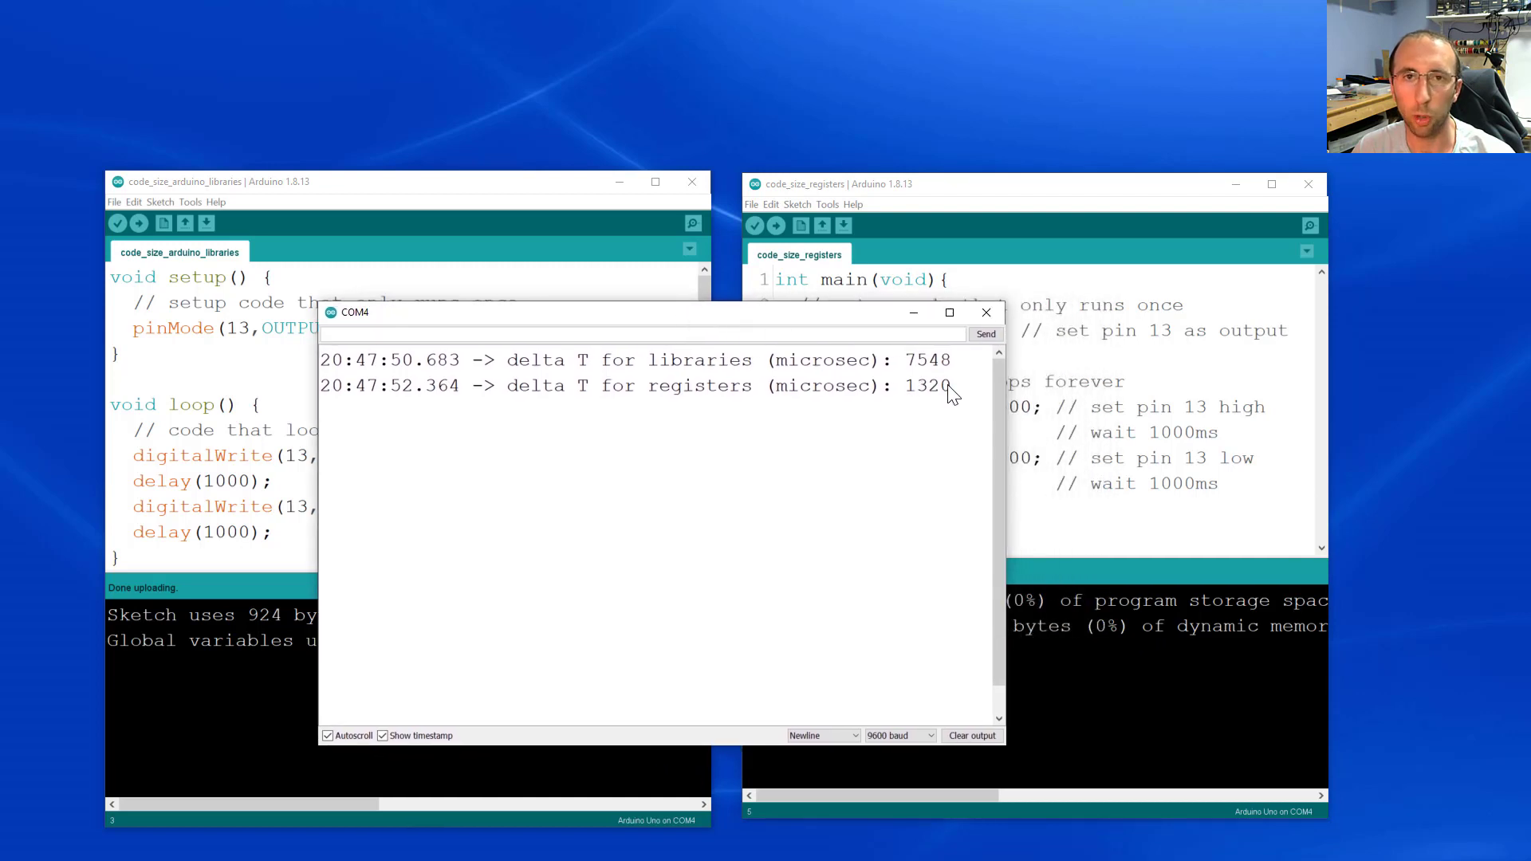
mouse_move(943, 386)
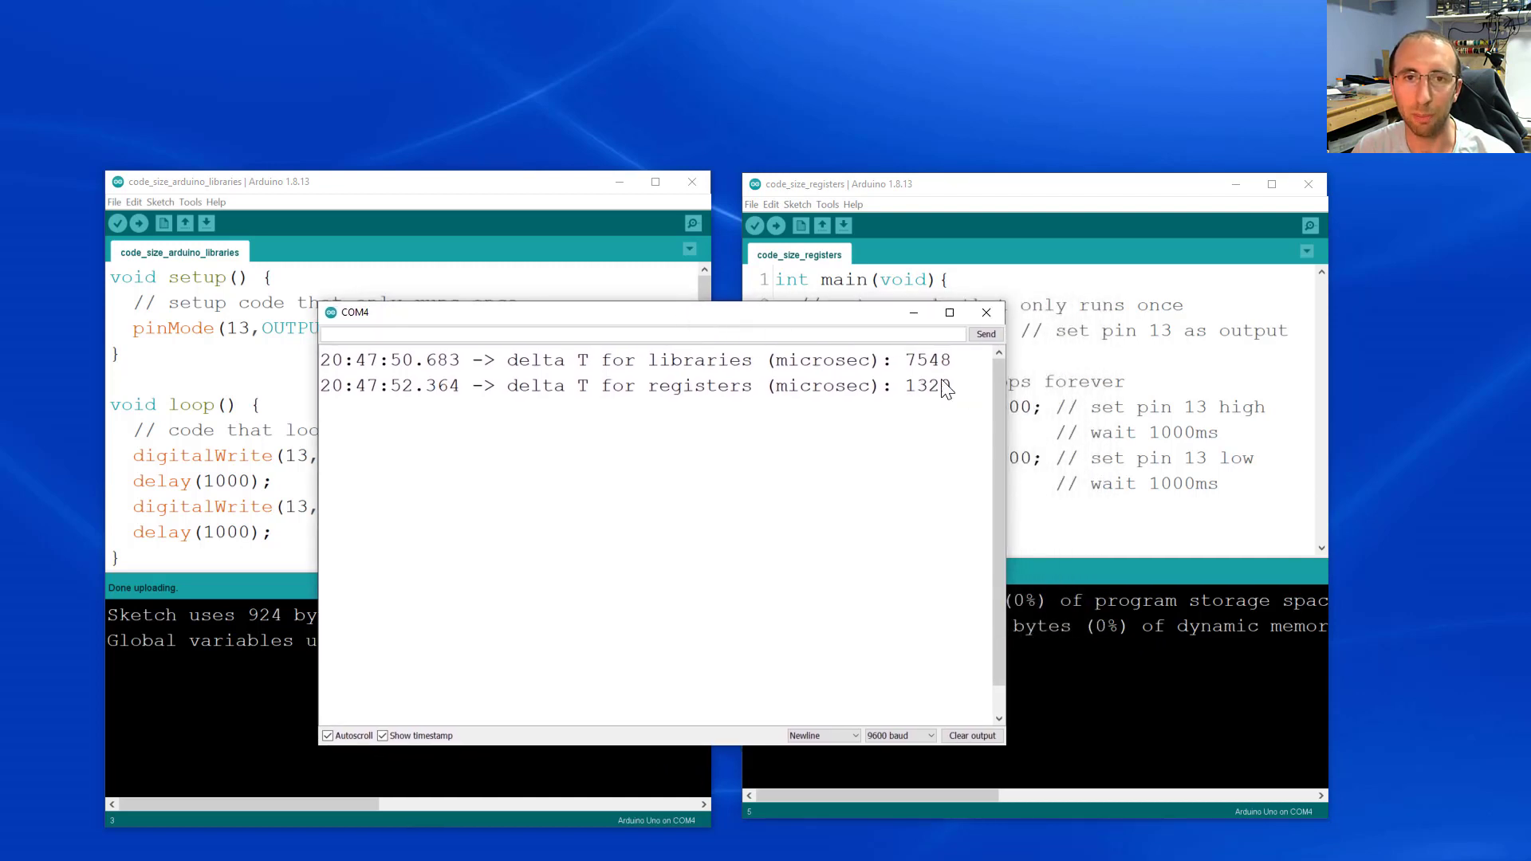
drag(645, 313, 450, 313)
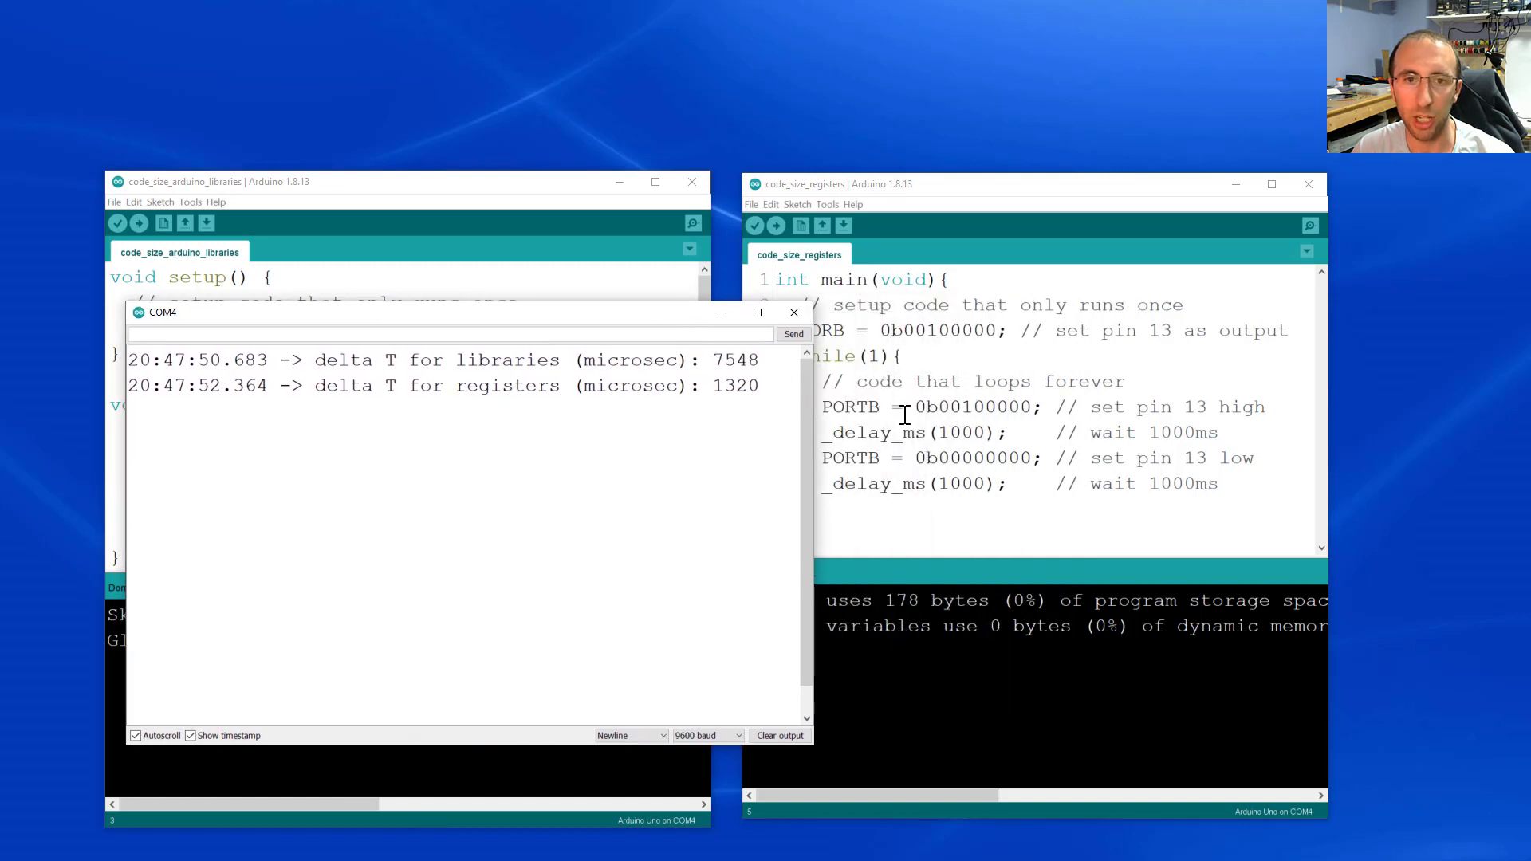
mouse_move(580, 328)
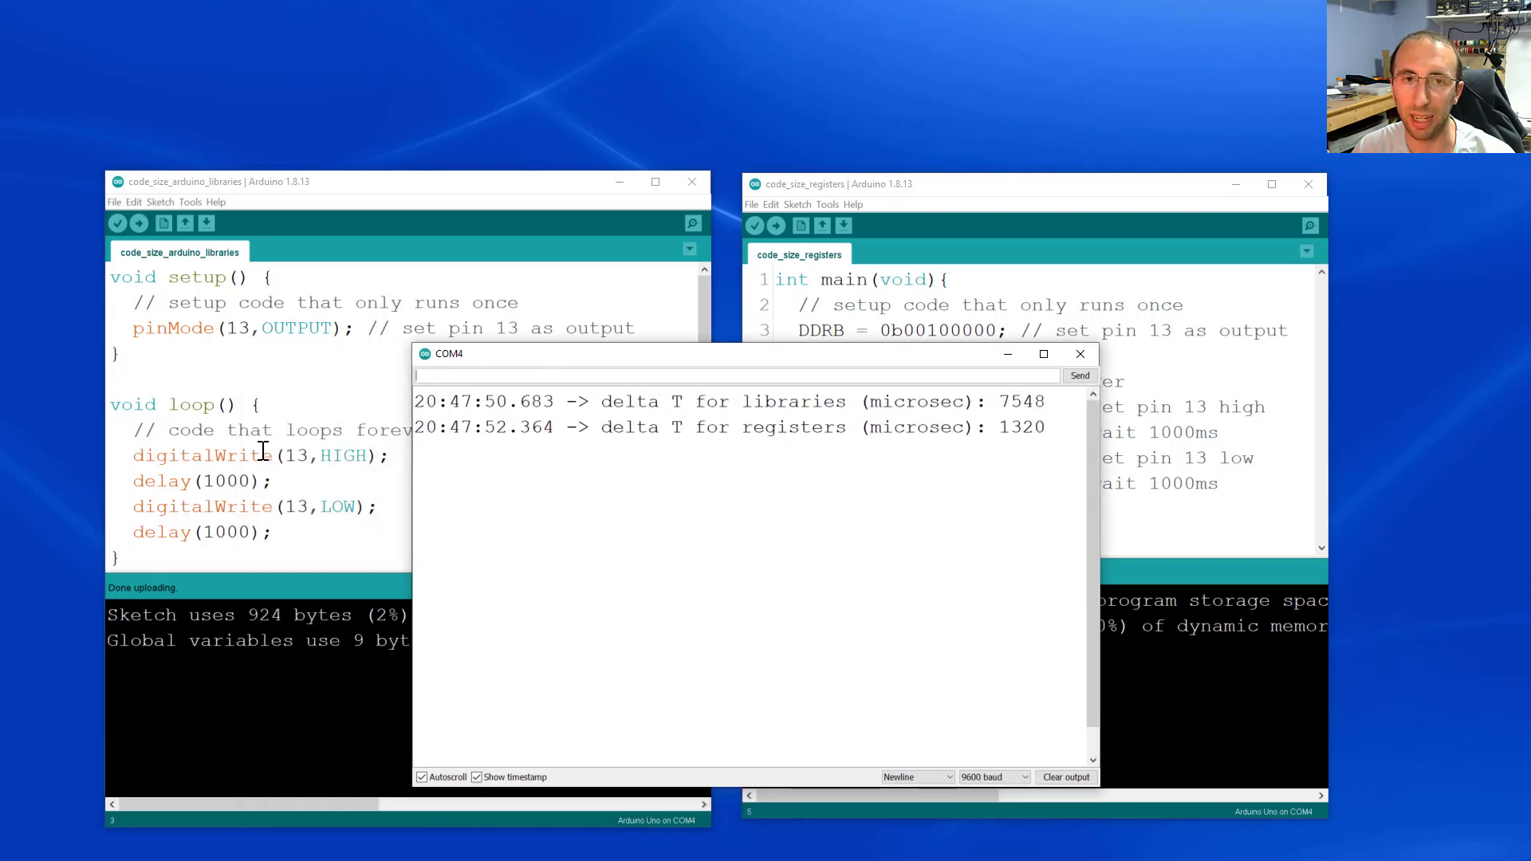
mouse_move(954, 505)
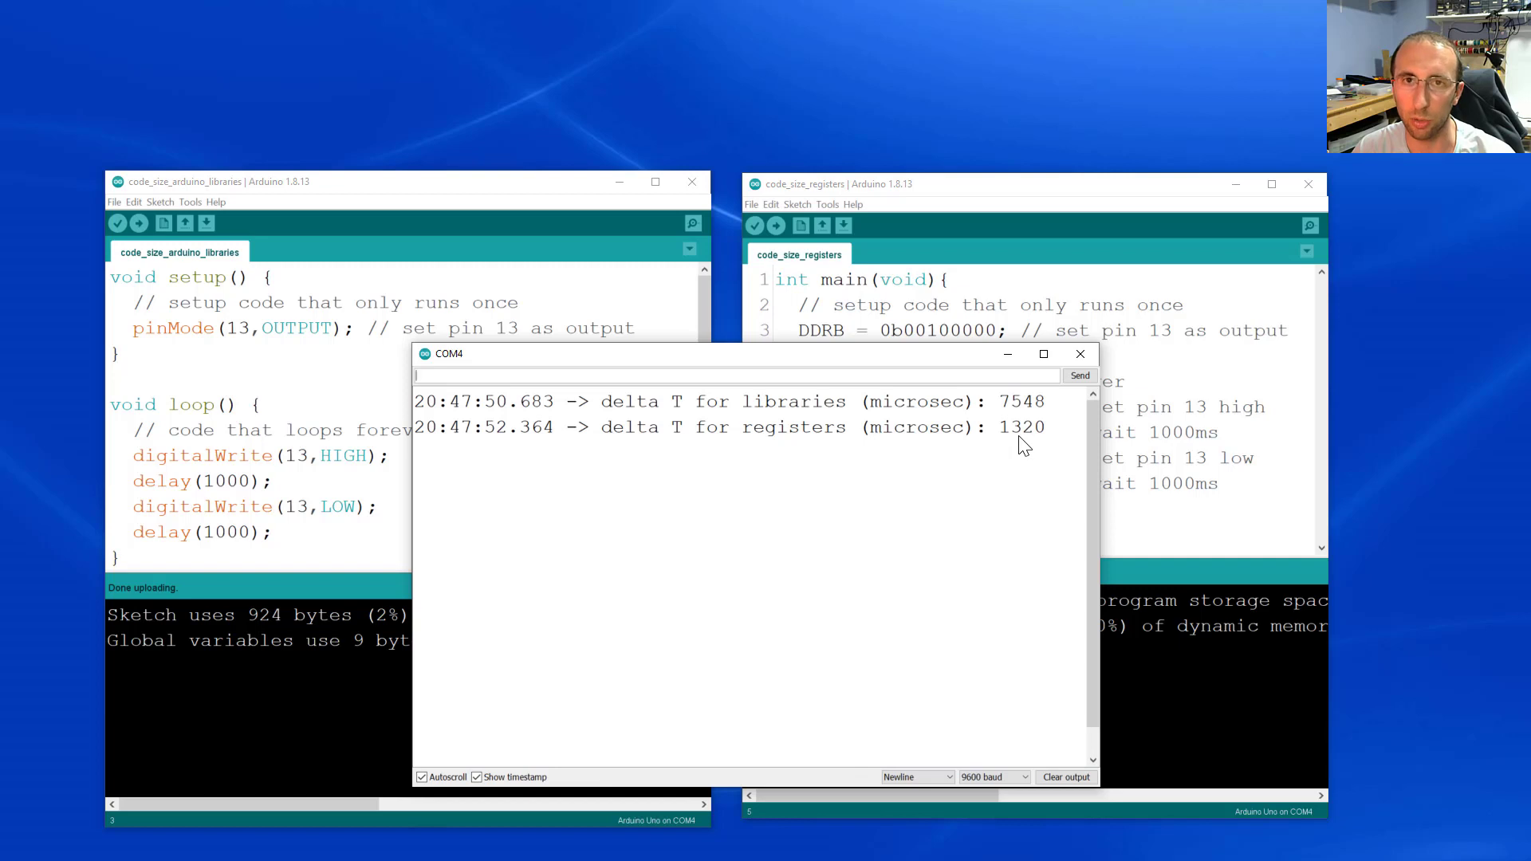
click(1081, 354)
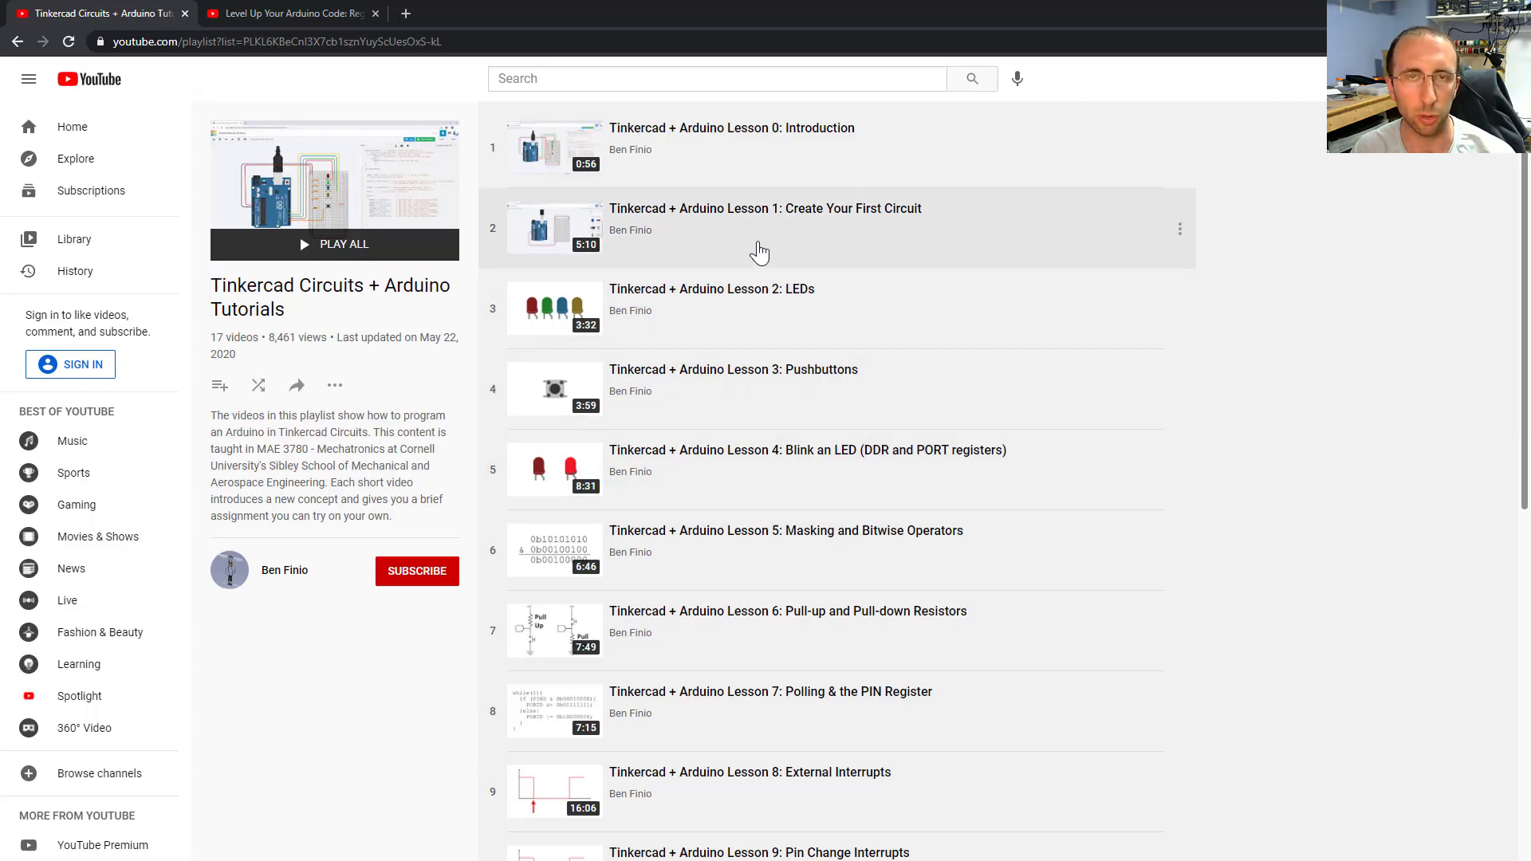
mouse_move(721, 201)
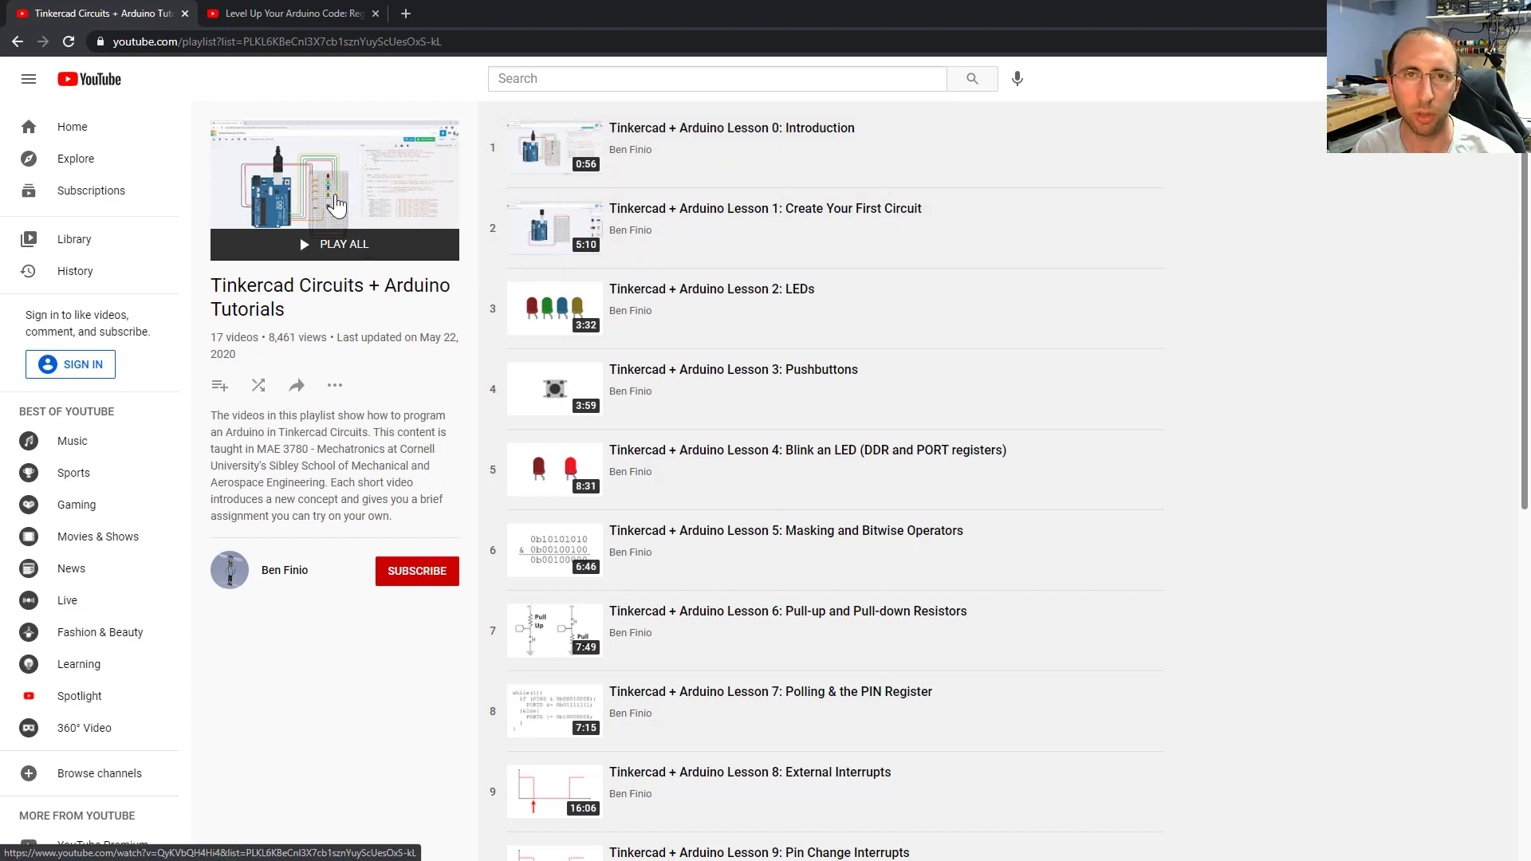
mouse_move(708, 289)
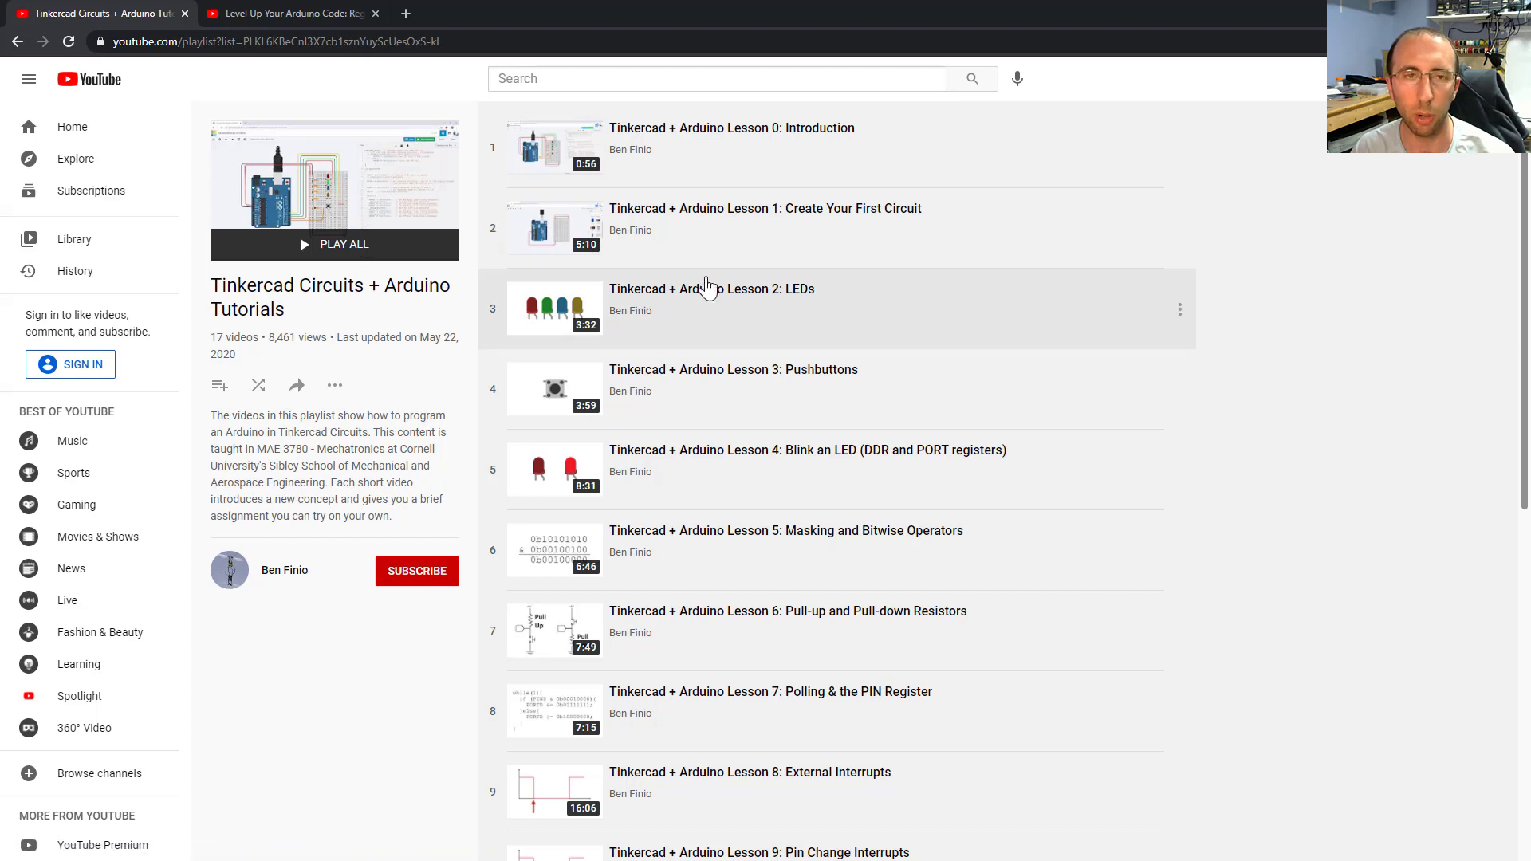
mouse_move(735, 349)
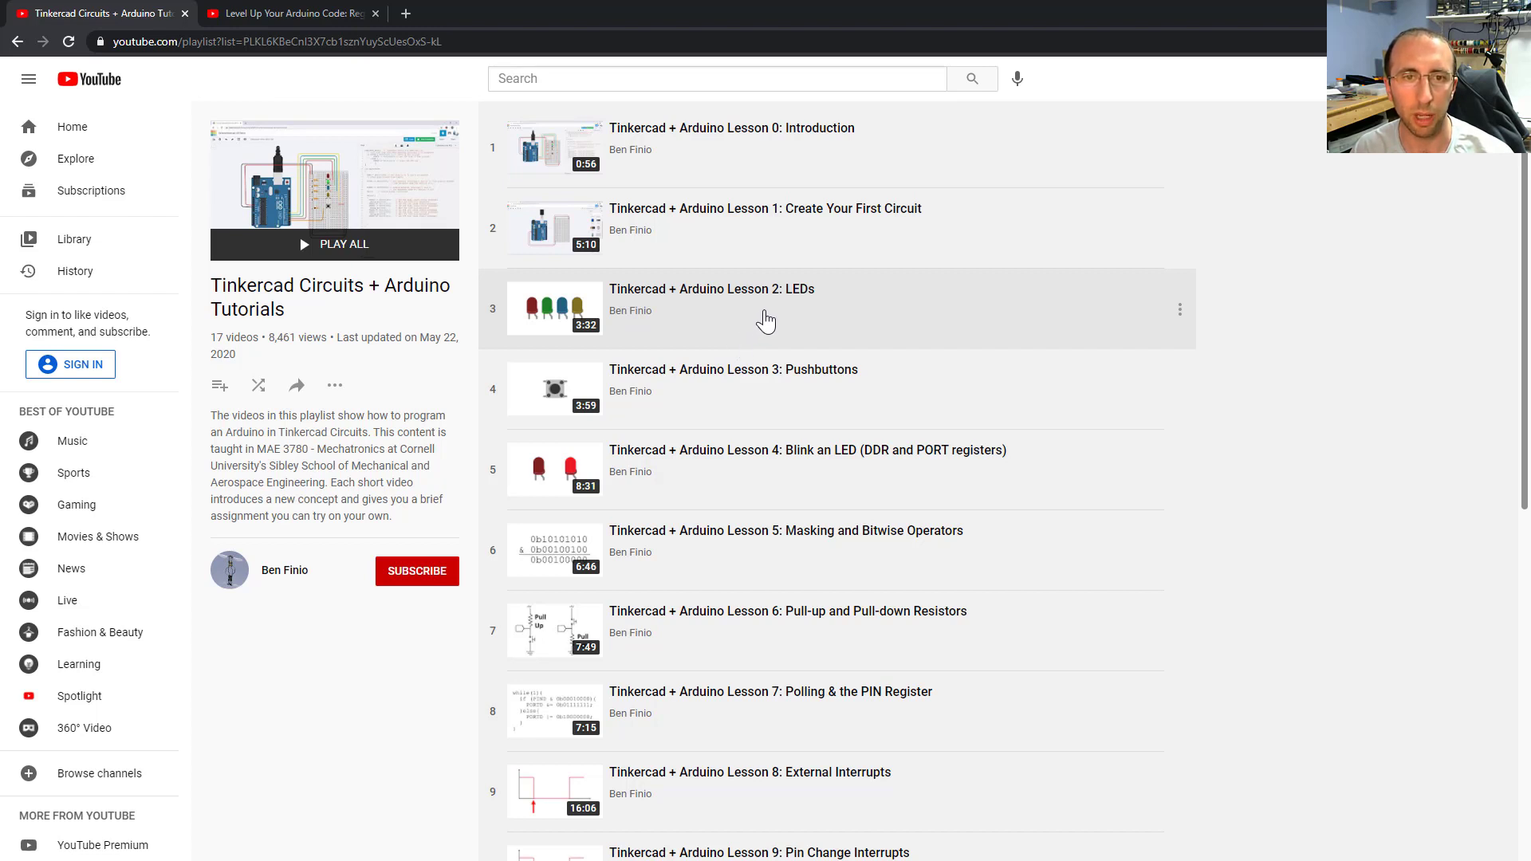
Scroll the Tinkercad Circuits playlist, then switch to the Level Up Your Arduino Code: Registers video.
scroll(down, 3)
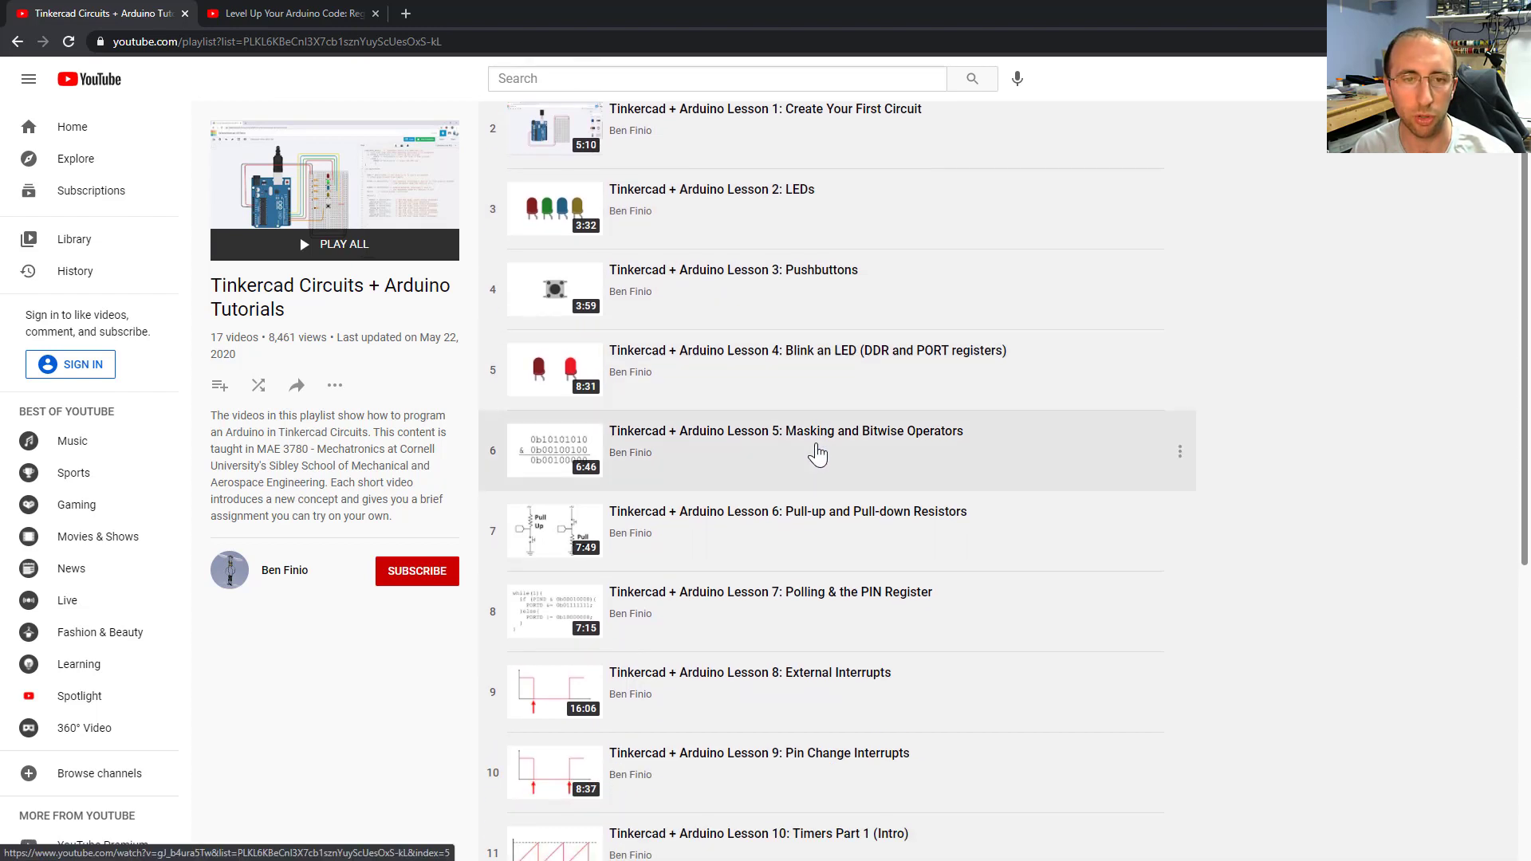
scroll(down, 3)
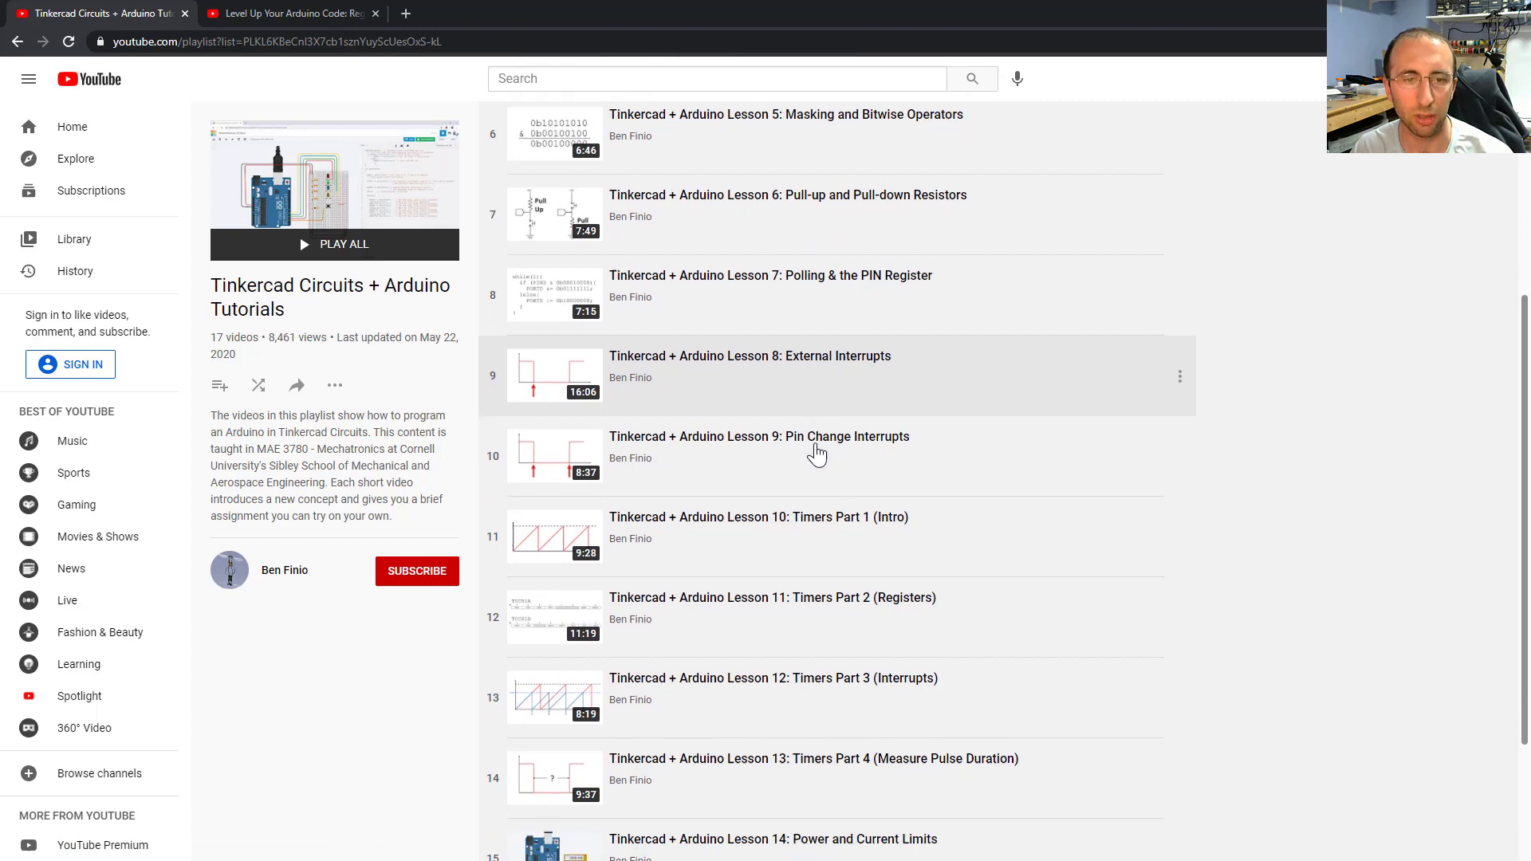
click(289, 13)
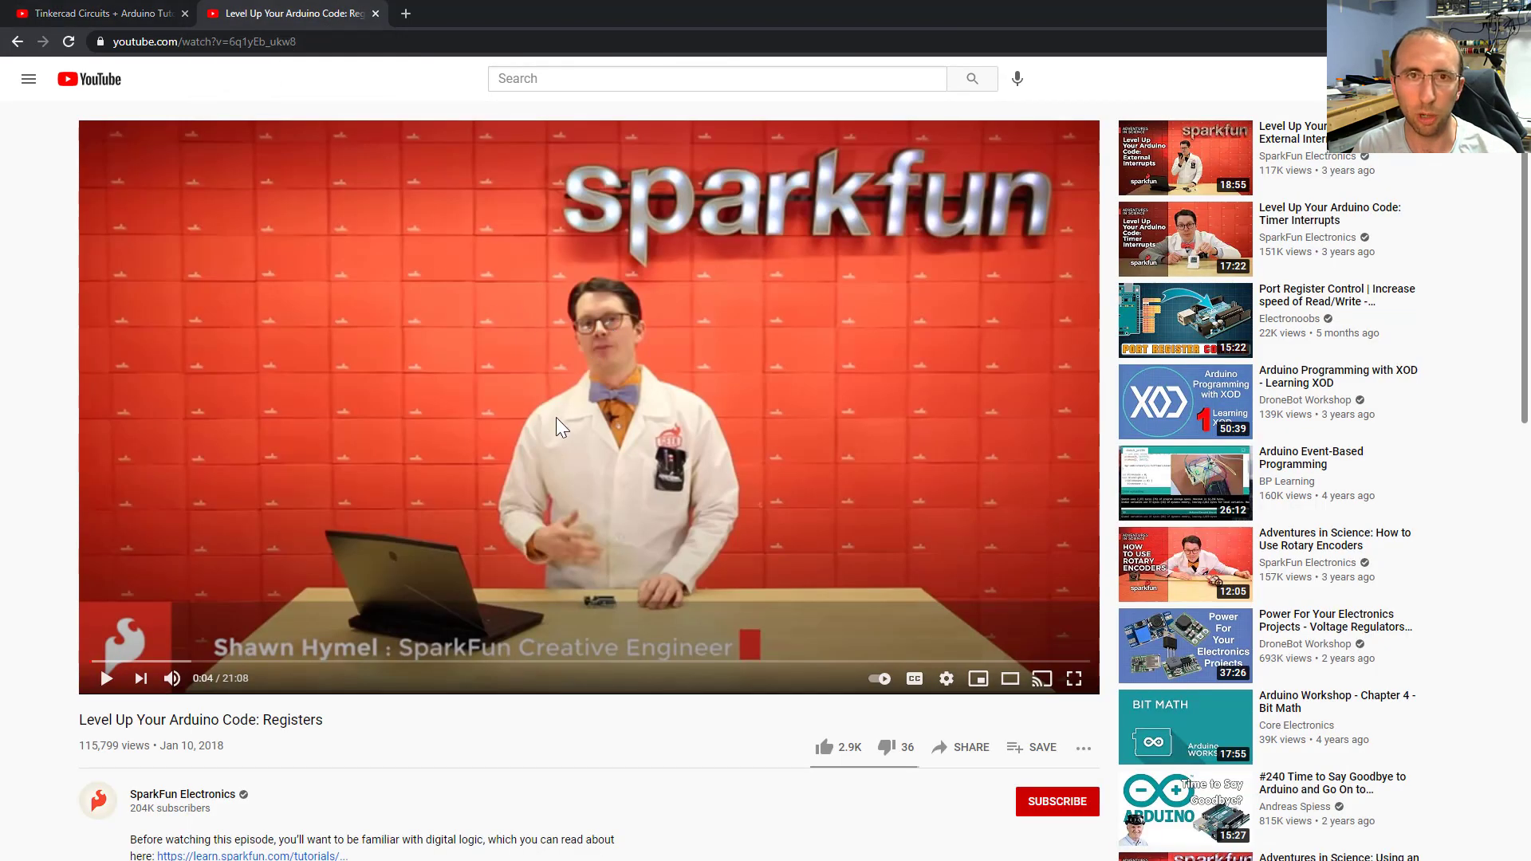
mouse_move(262, 671)
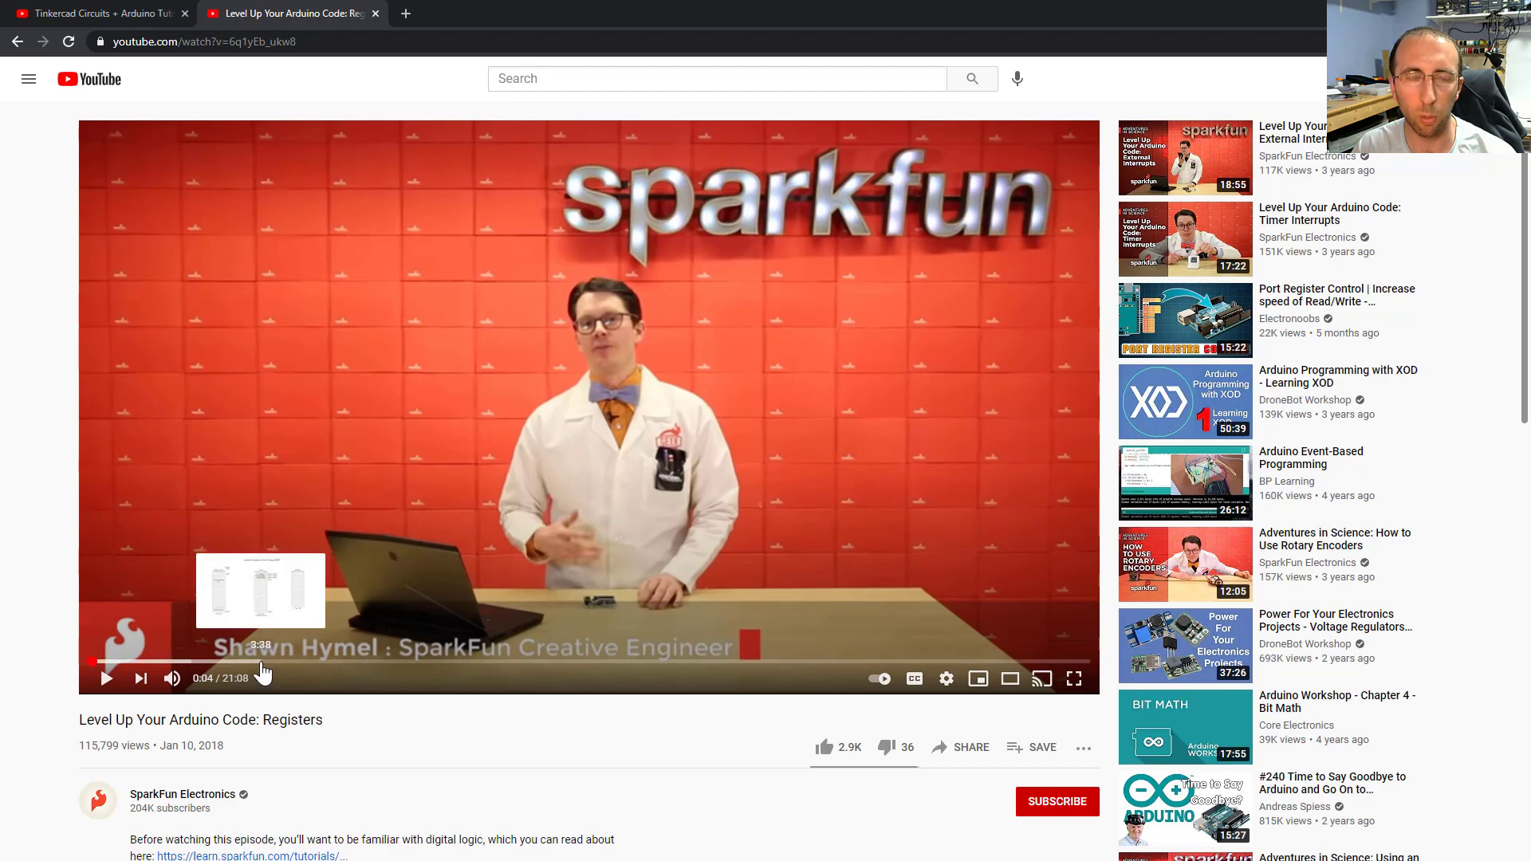
Jump the Registers video to about 3:38, the ATmega328P memory types diagram.
click(262, 661)
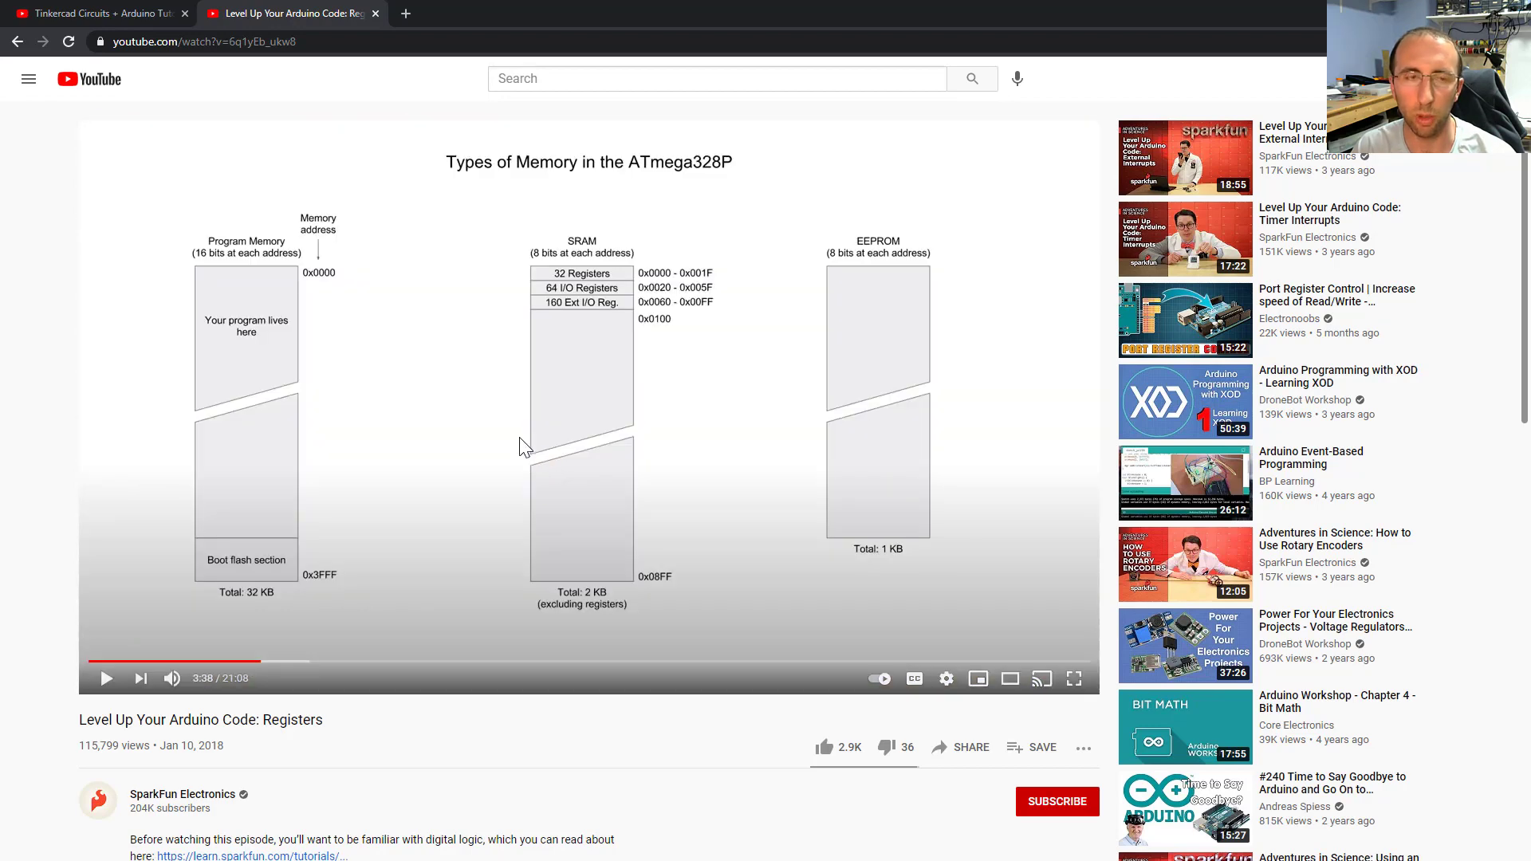
mouse_move(557, 281)
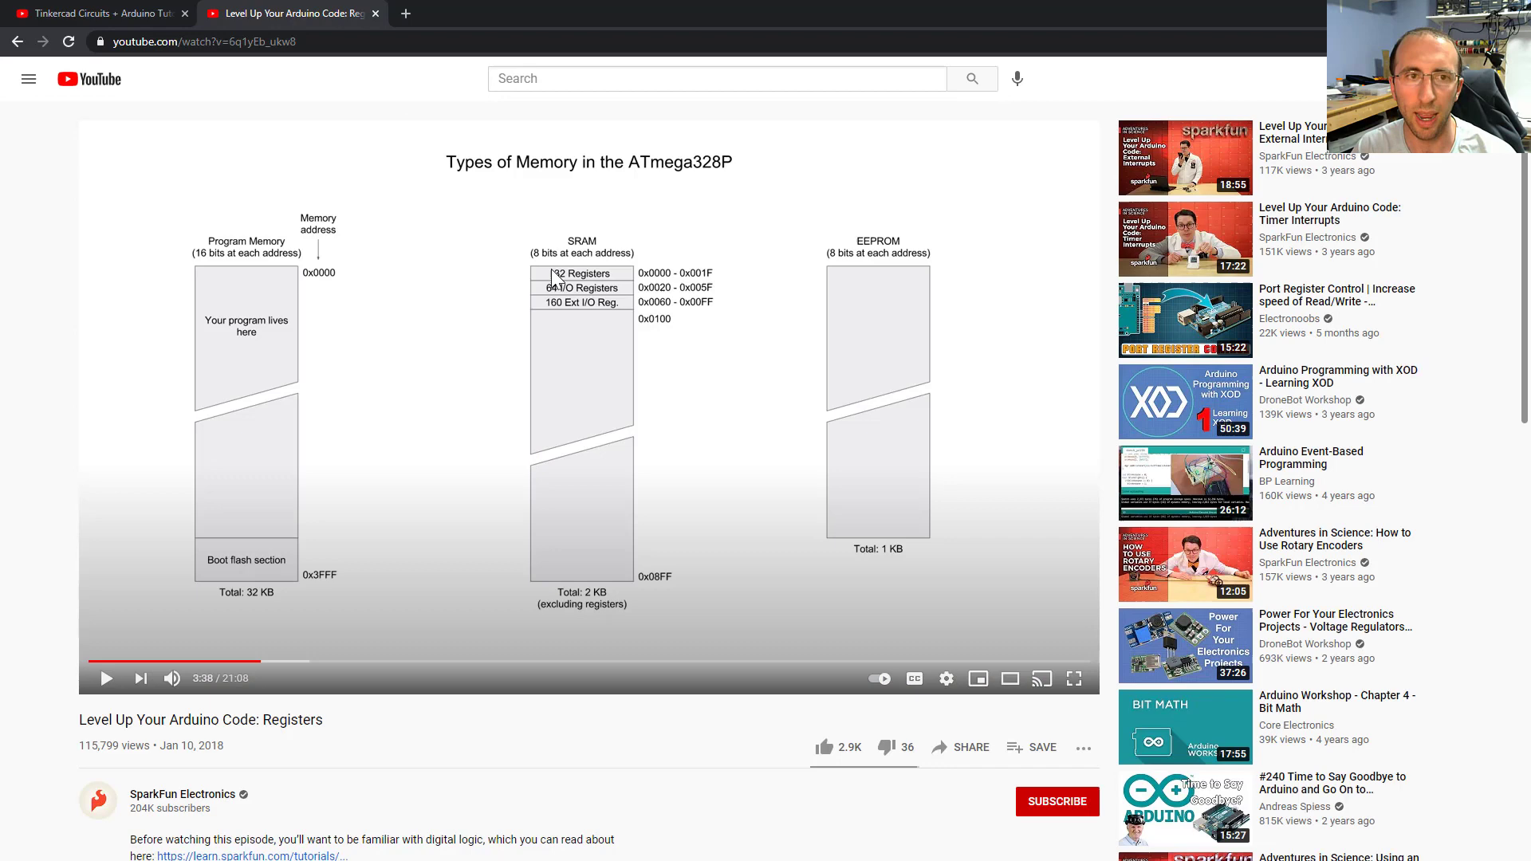
mouse_move(625, 664)
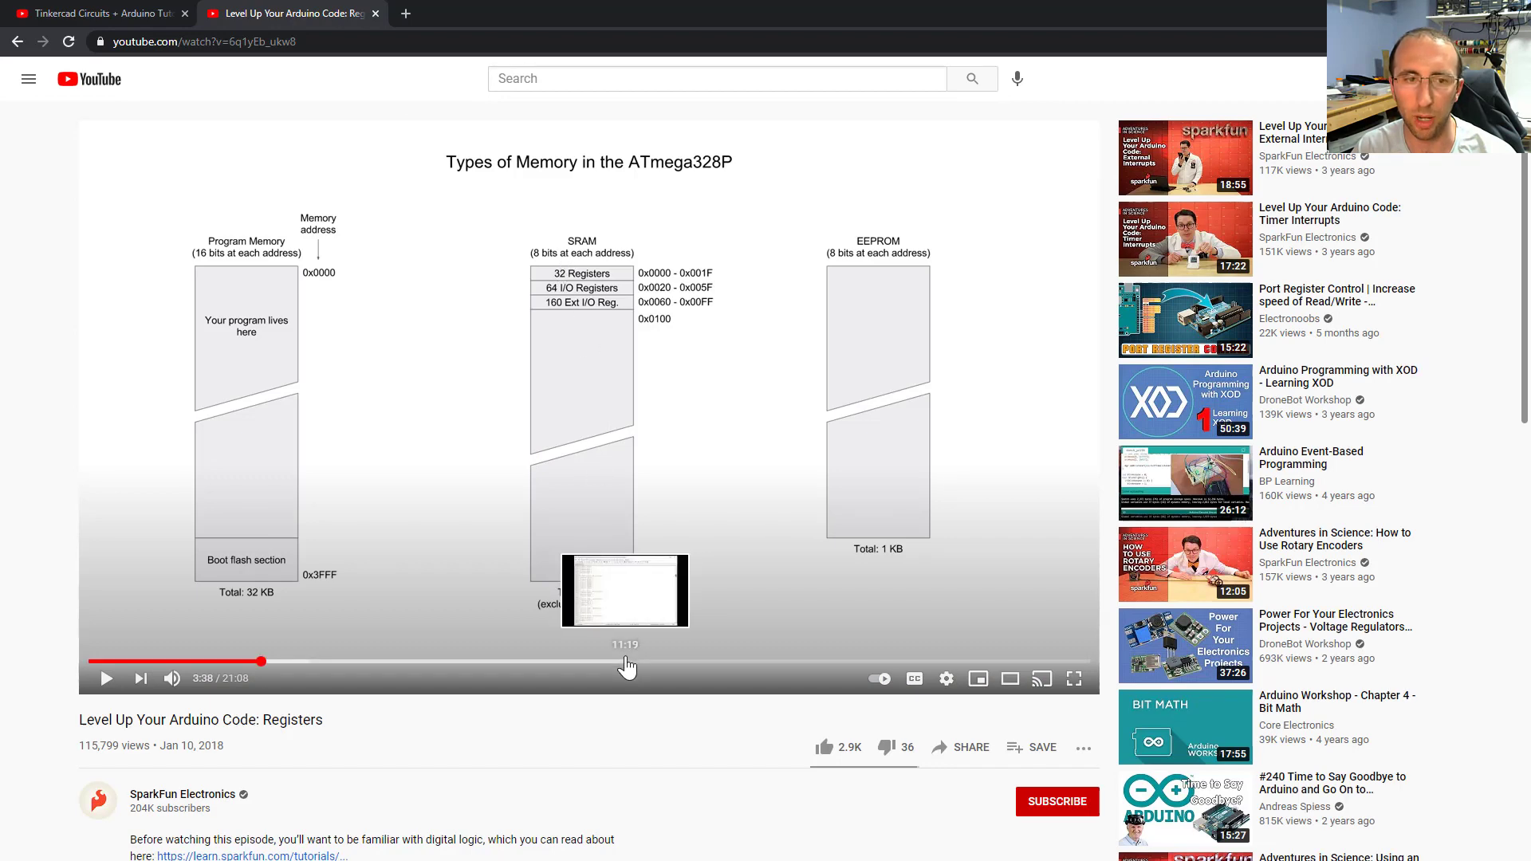